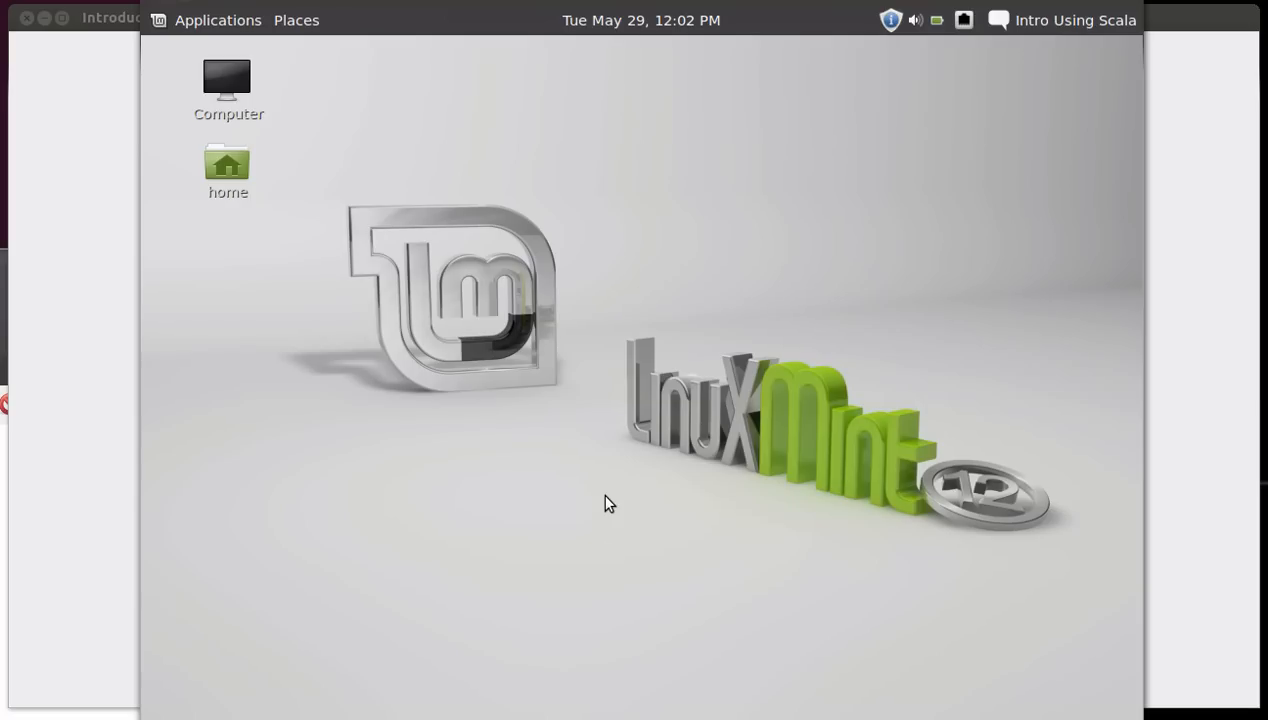
pyautogui.moveTo(668, 444)
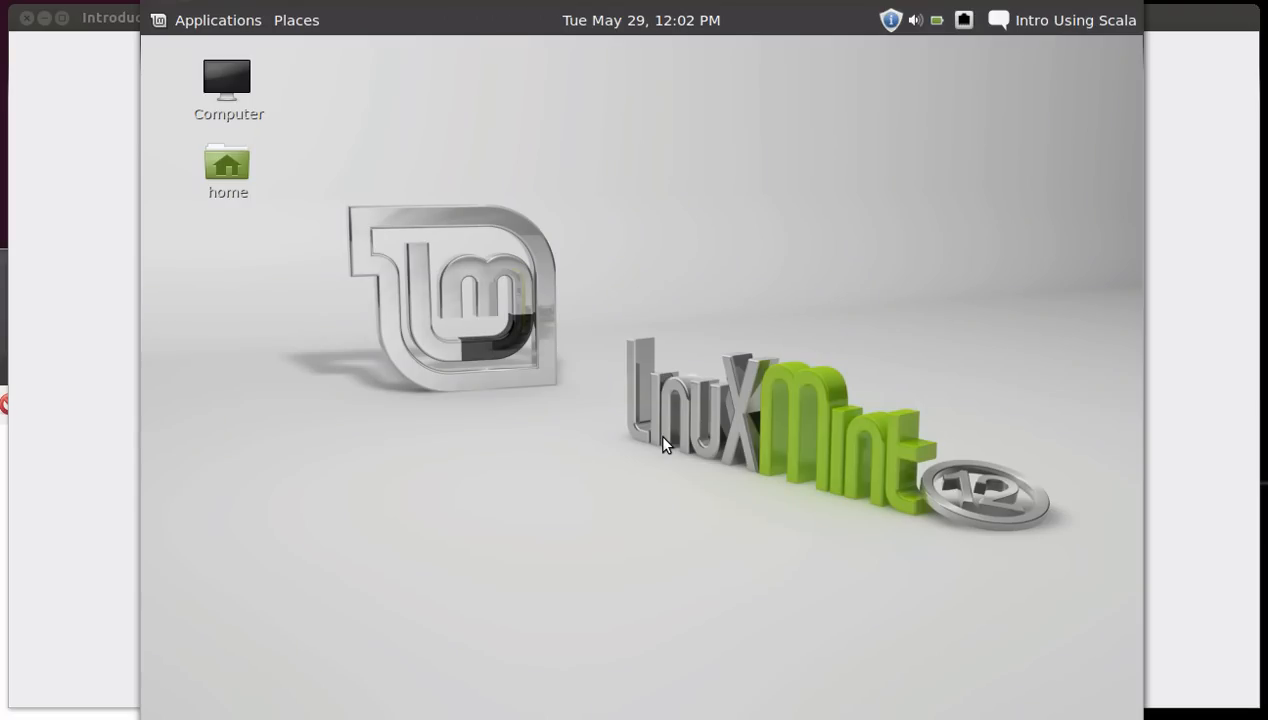
pyautogui.moveTo(536, 300)
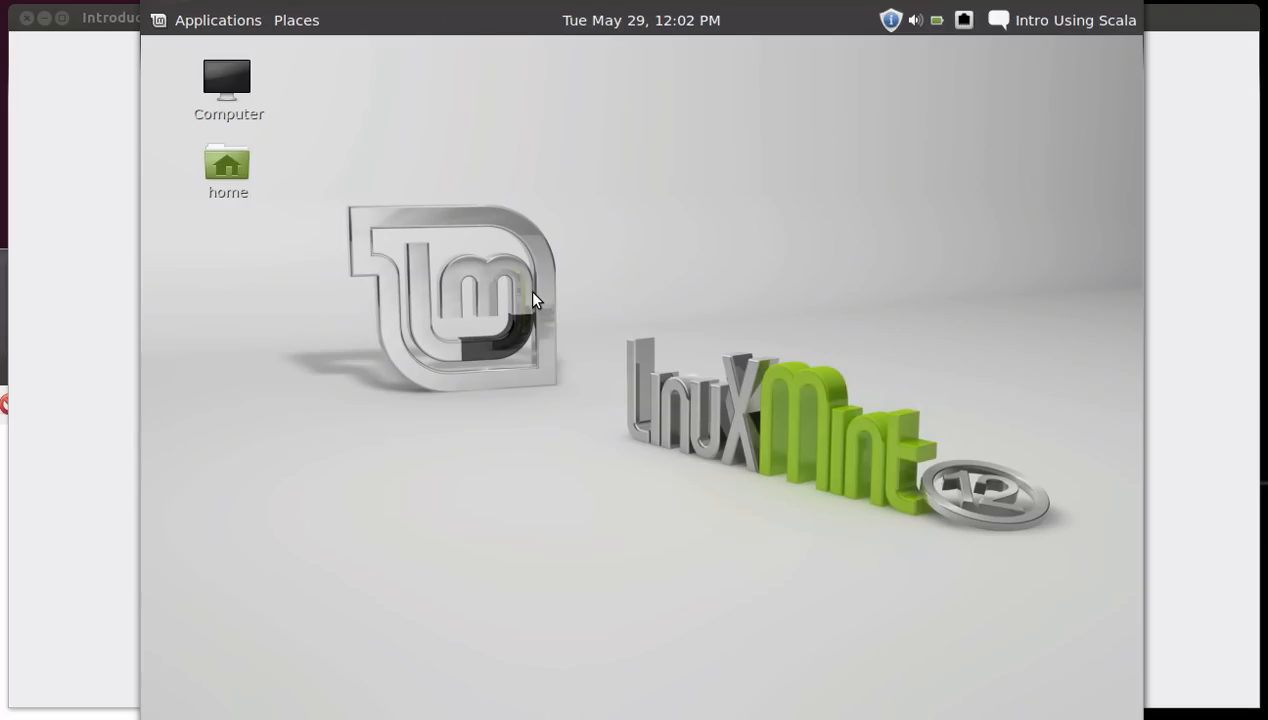
pyautogui.moveTo(512, 256)
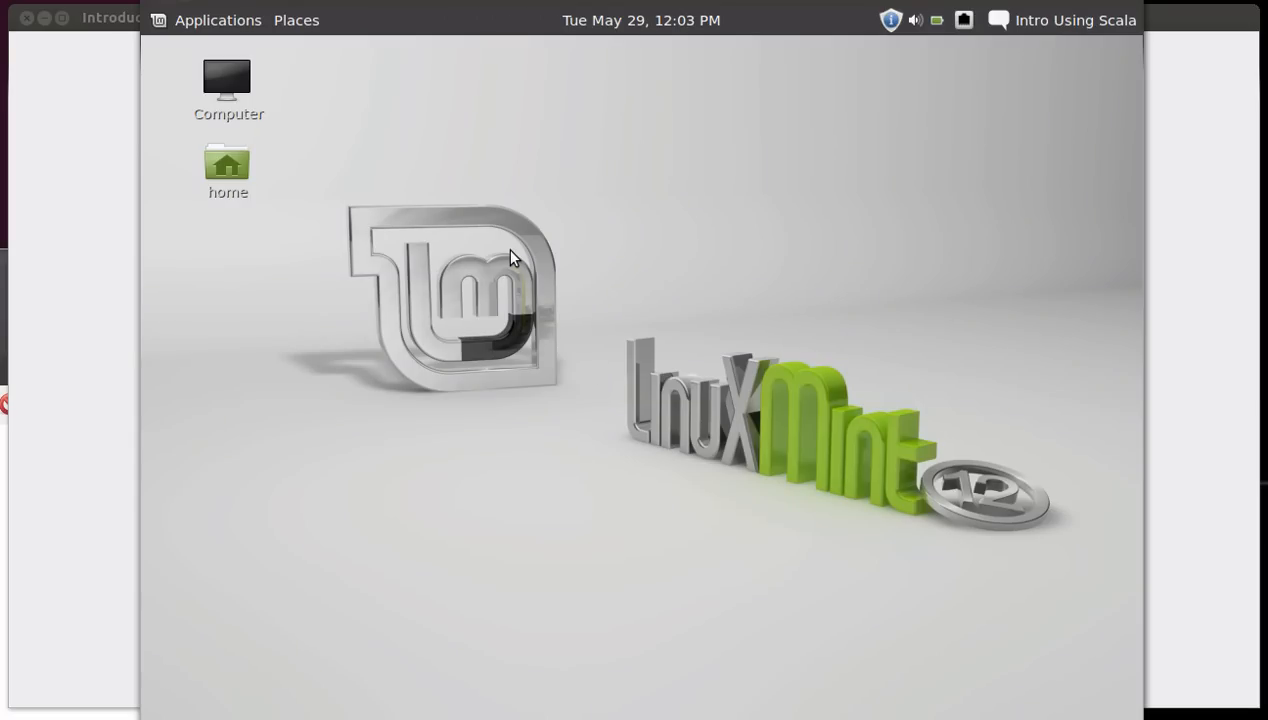
# Show the desktop context menu offering 'Open in Terminal'.
pyautogui.rightClick(512, 258)
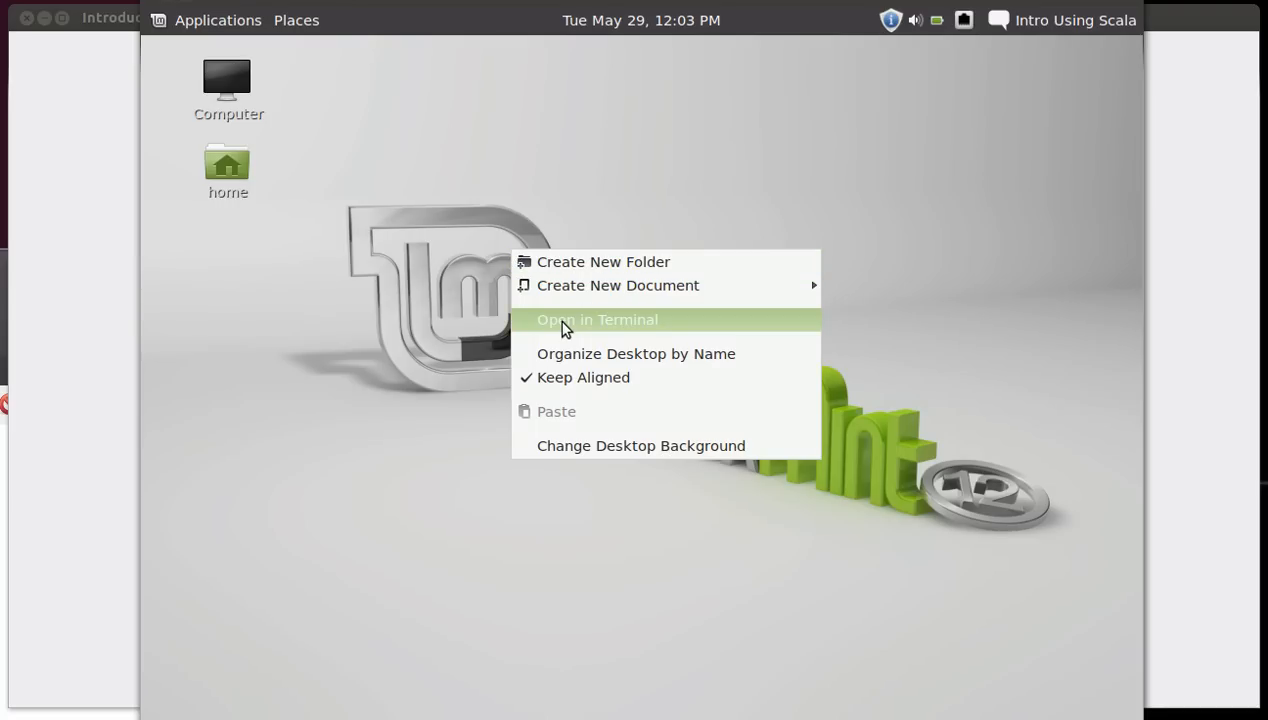
# Launch a terminal from the Desktop, cd to the home folder, and begin an ssh command.
pyautogui.click(596, 320)
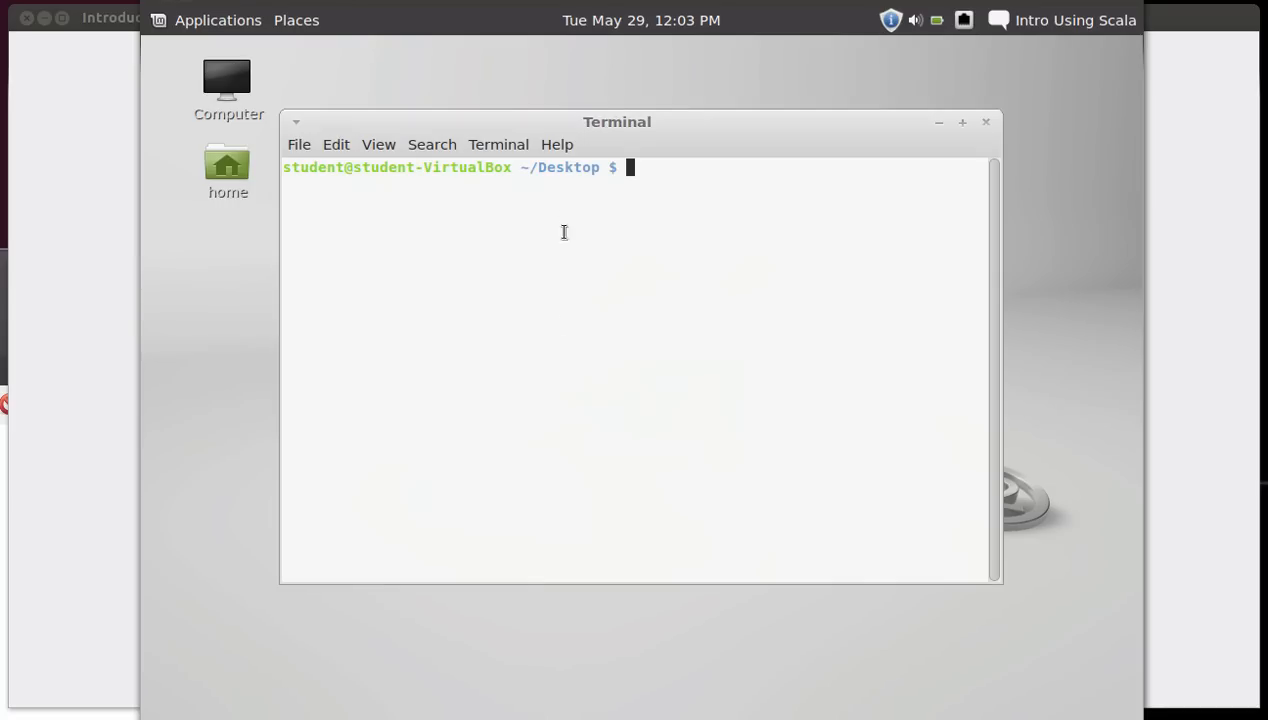
pyautogui.doubleClick(564, 168)
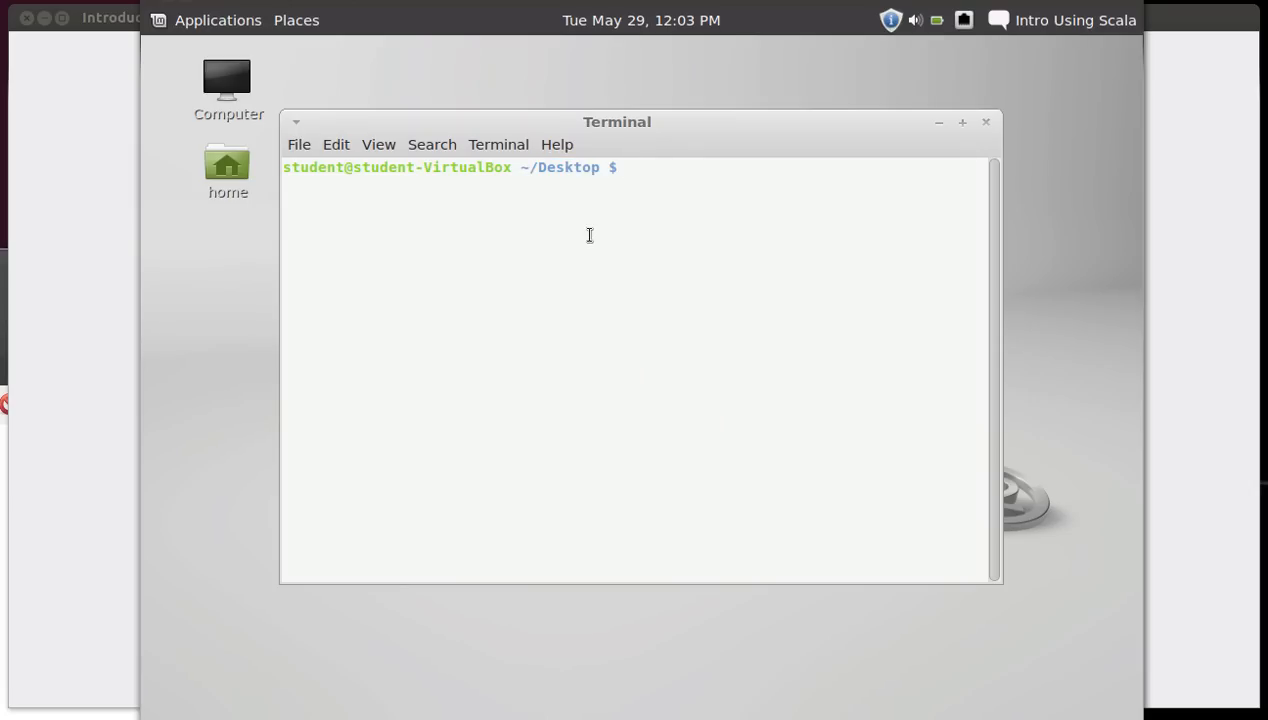
pyautogui.write('cd')
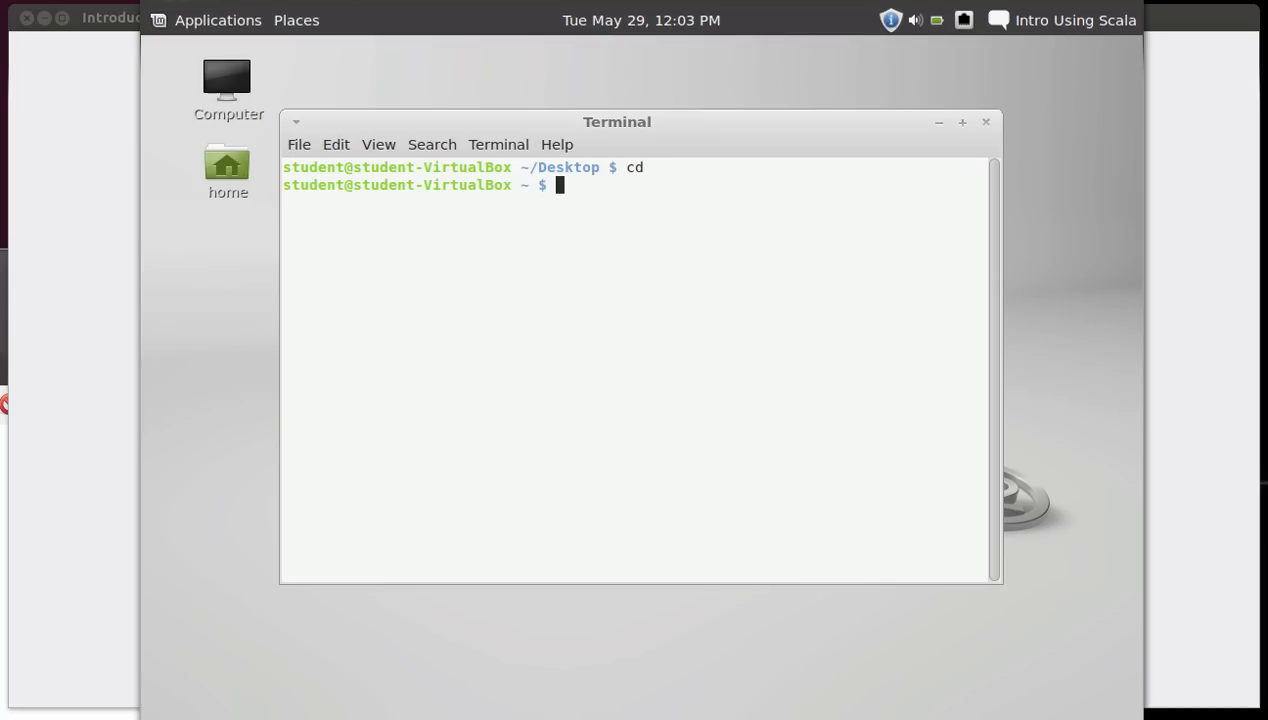
pyautogui.write('s')
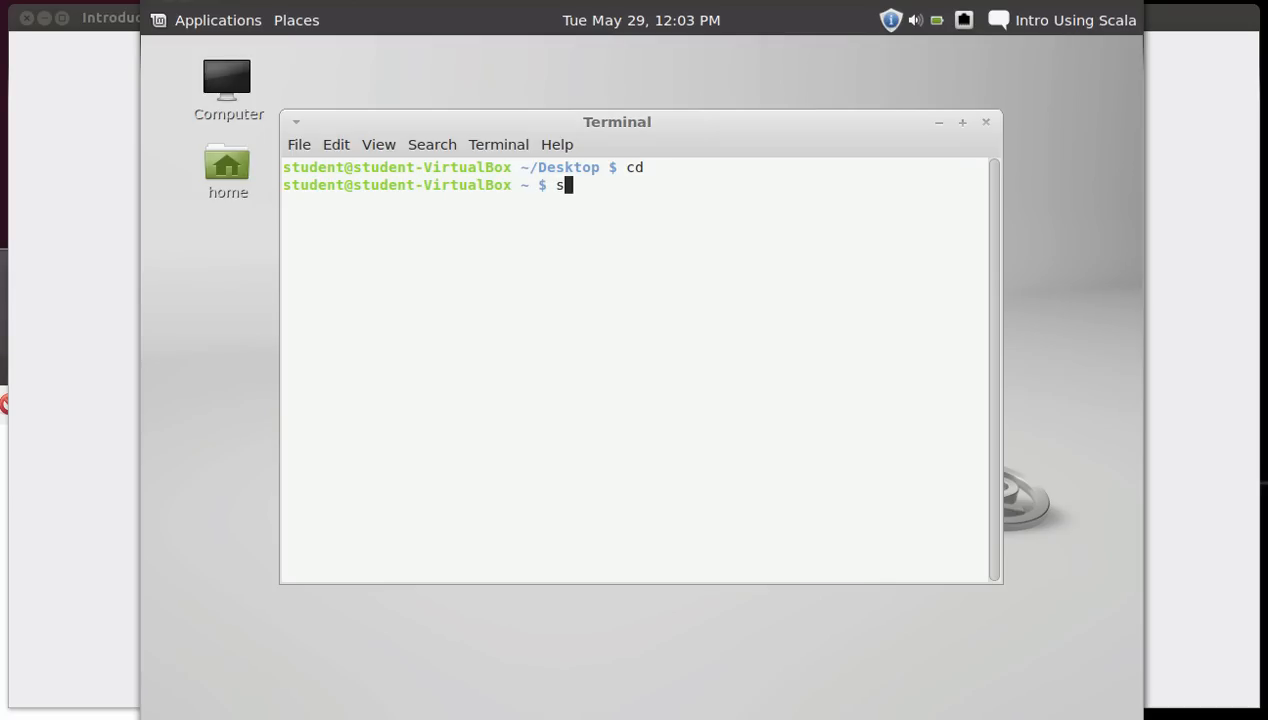
pyautogui.write('sh')
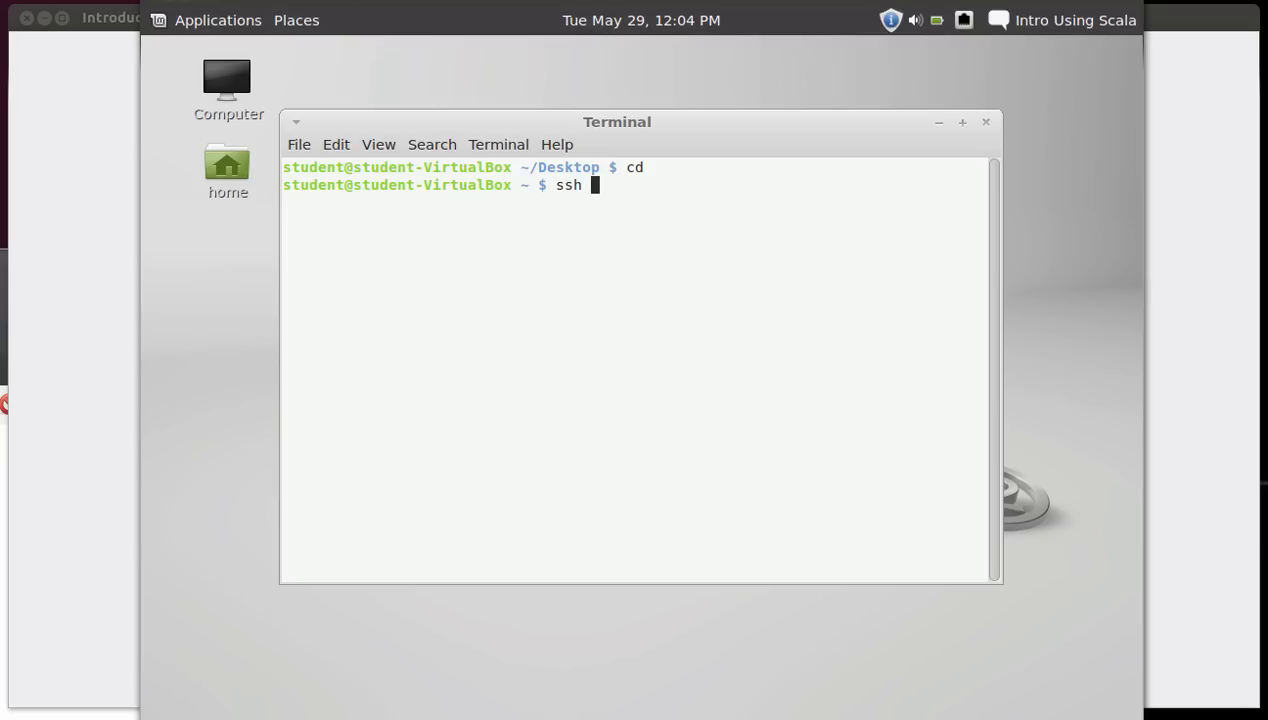
# Complete the ssh target as bianca.cs.trinity.edu.
pyautogui.write('bianc')
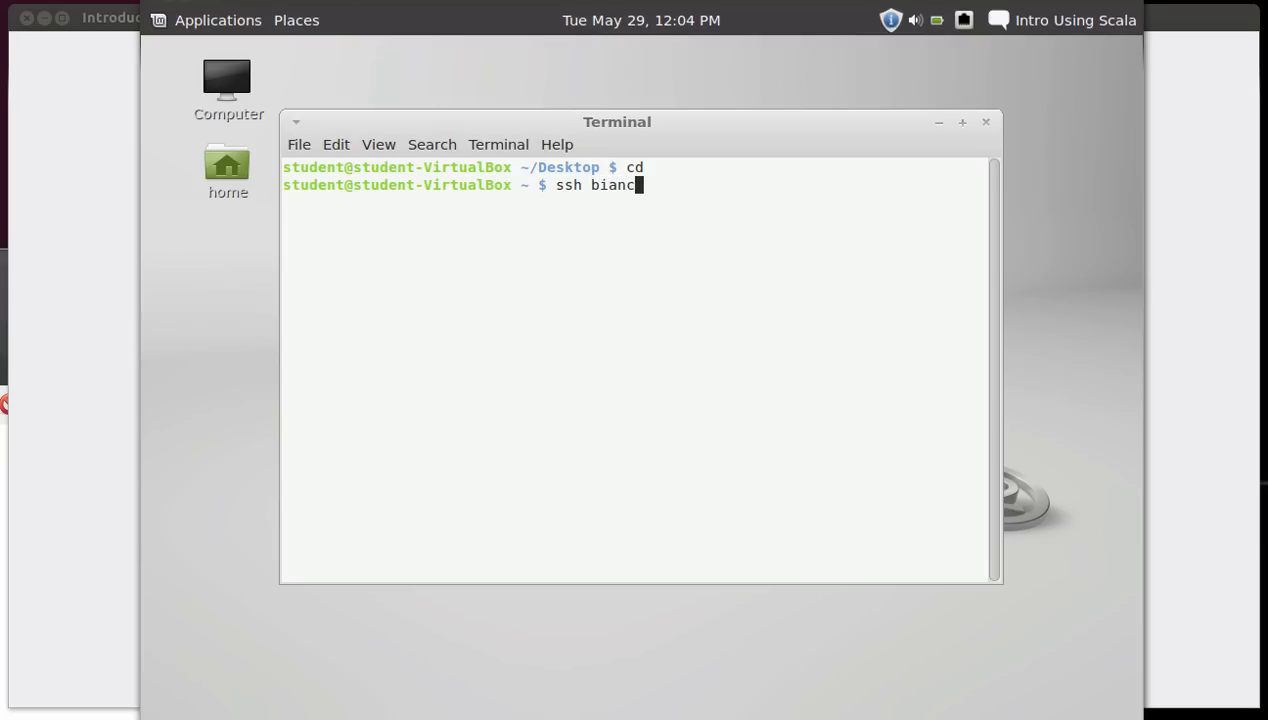
pyautogui.write('a.cs.trinity')
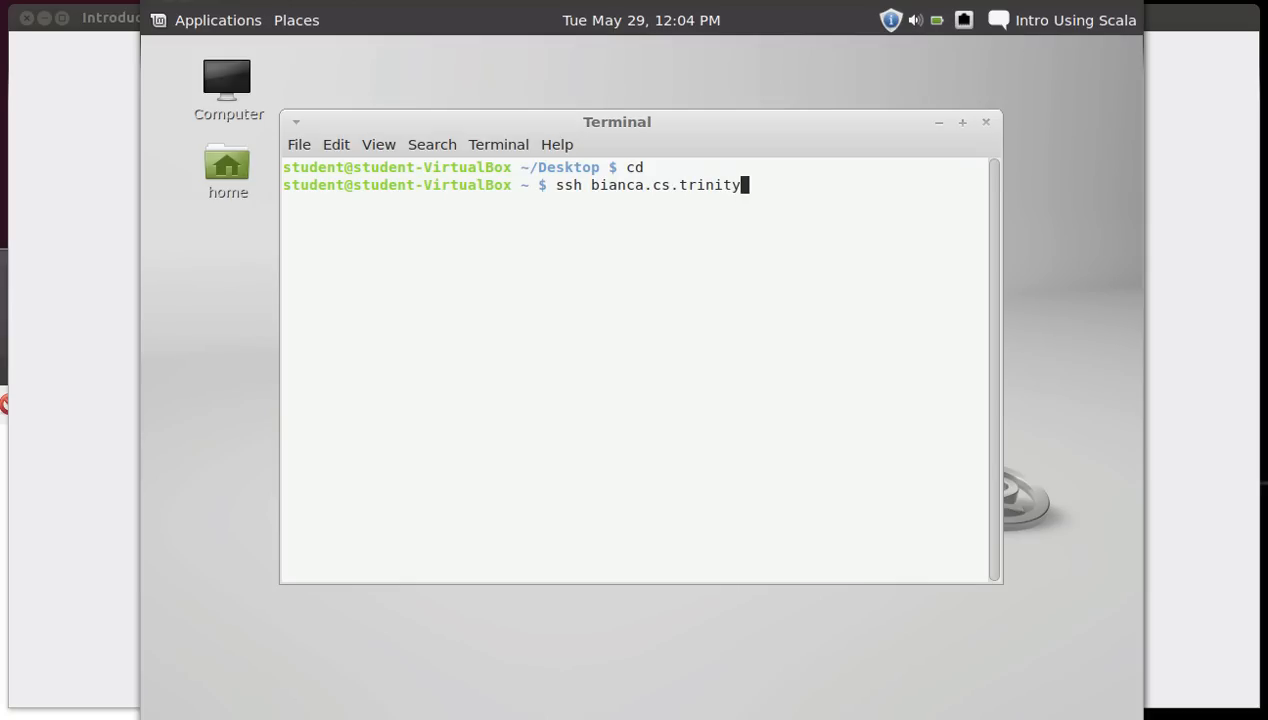
pyautogui.write('.edu')
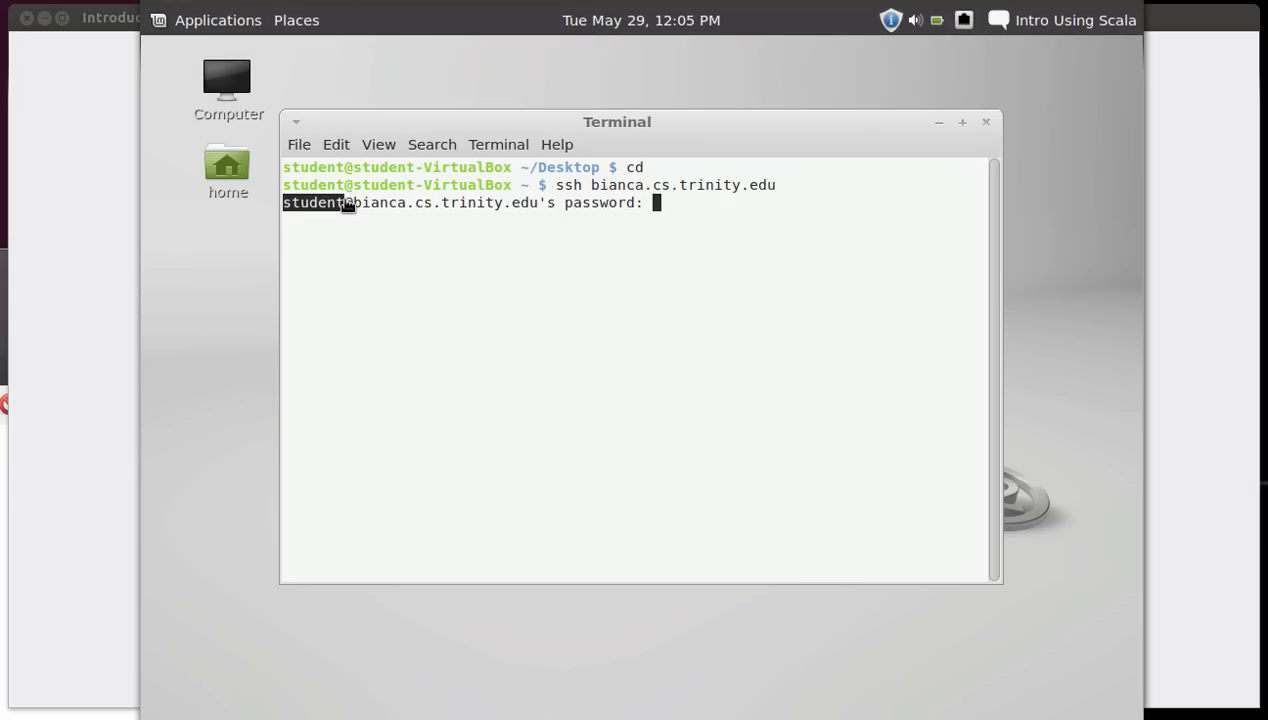
pyautogui.moveTo(468, 218)
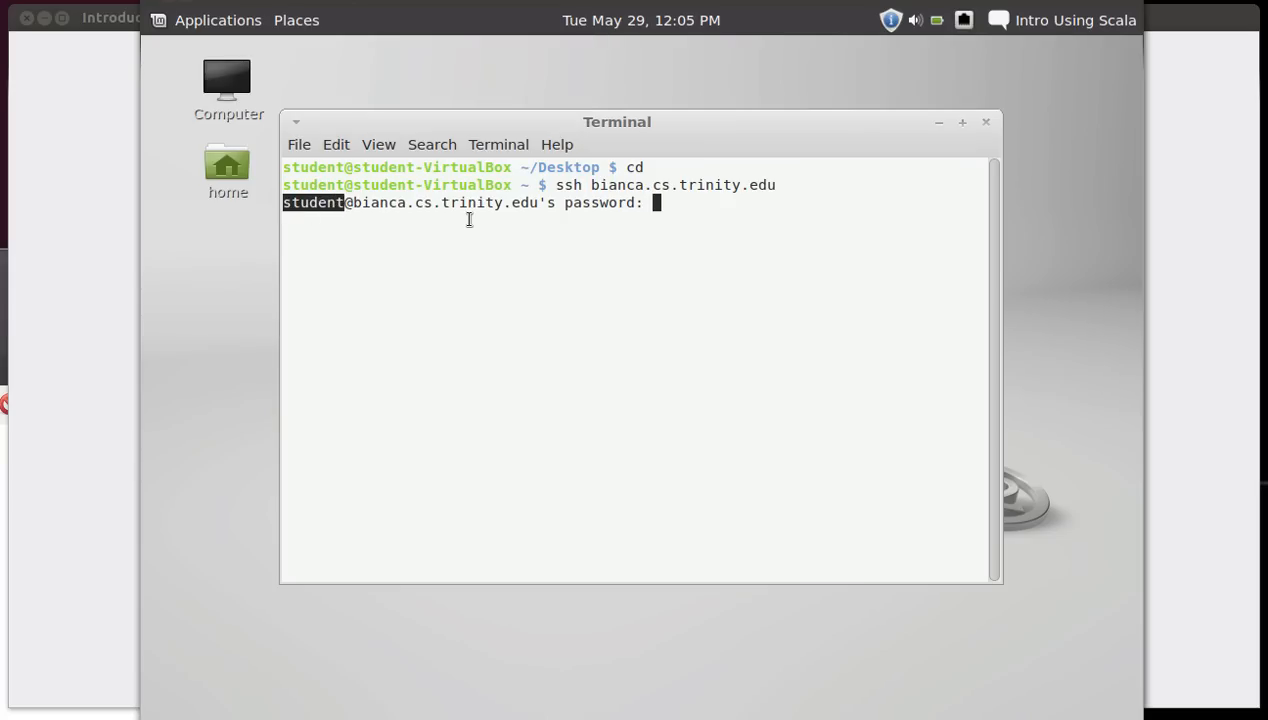
pyautogui.moveTo(532, 228)
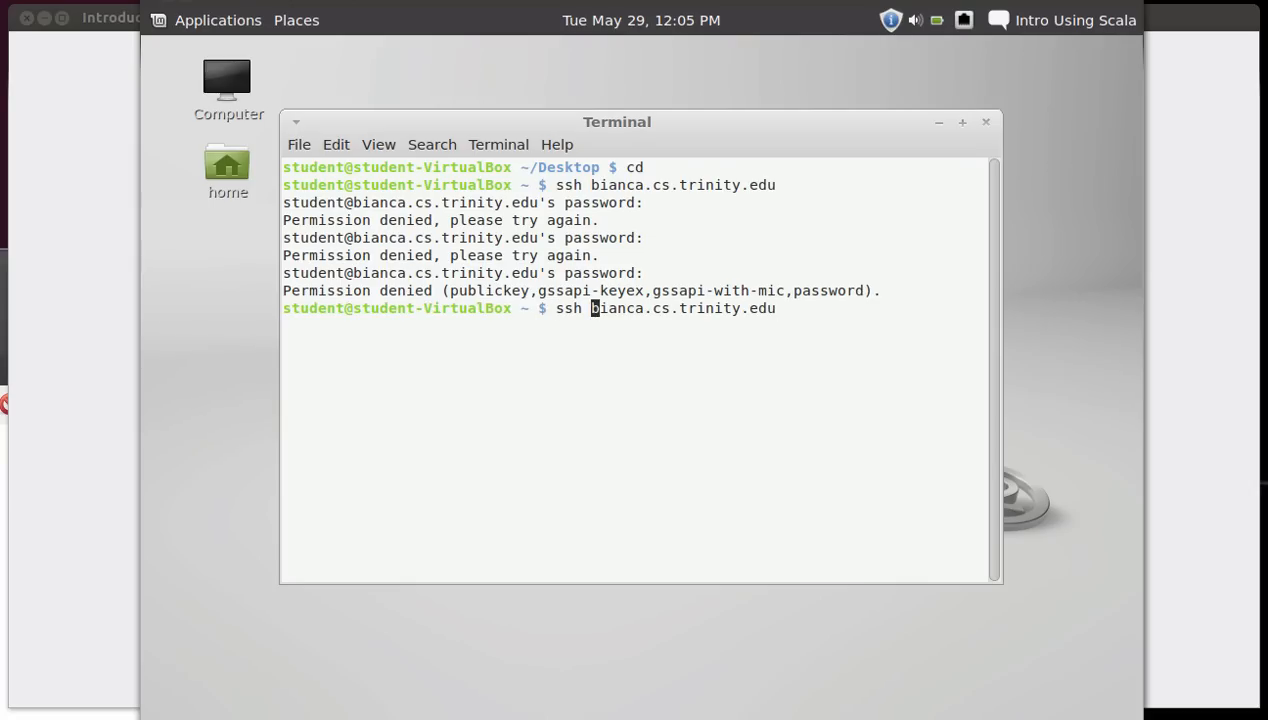
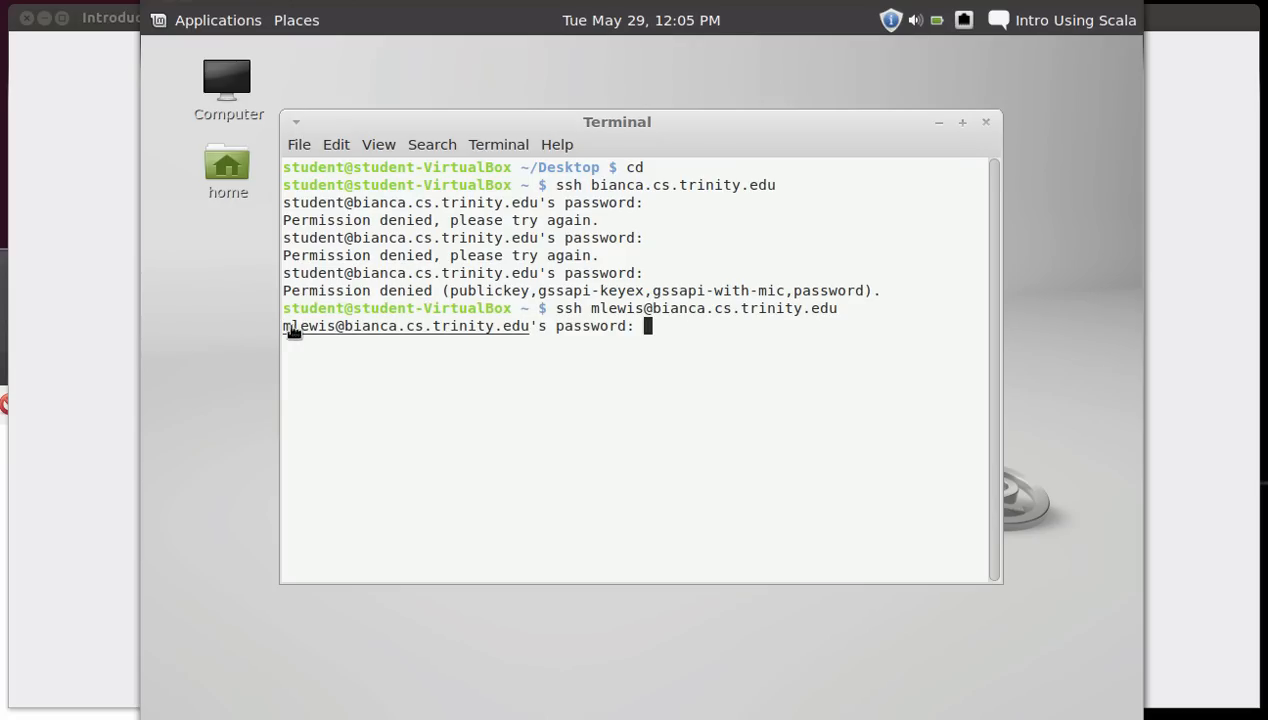
pyautogui.moveTo(428, 336)
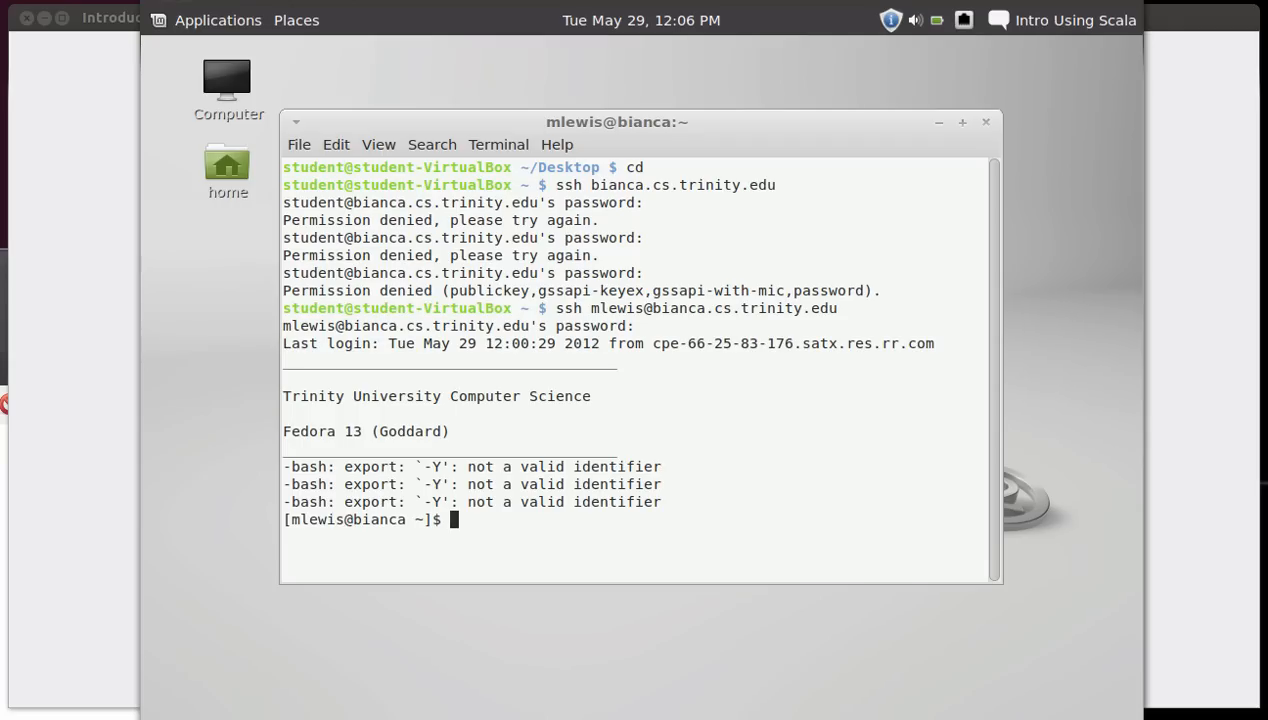
pyautogui.moveTo(412, 530)
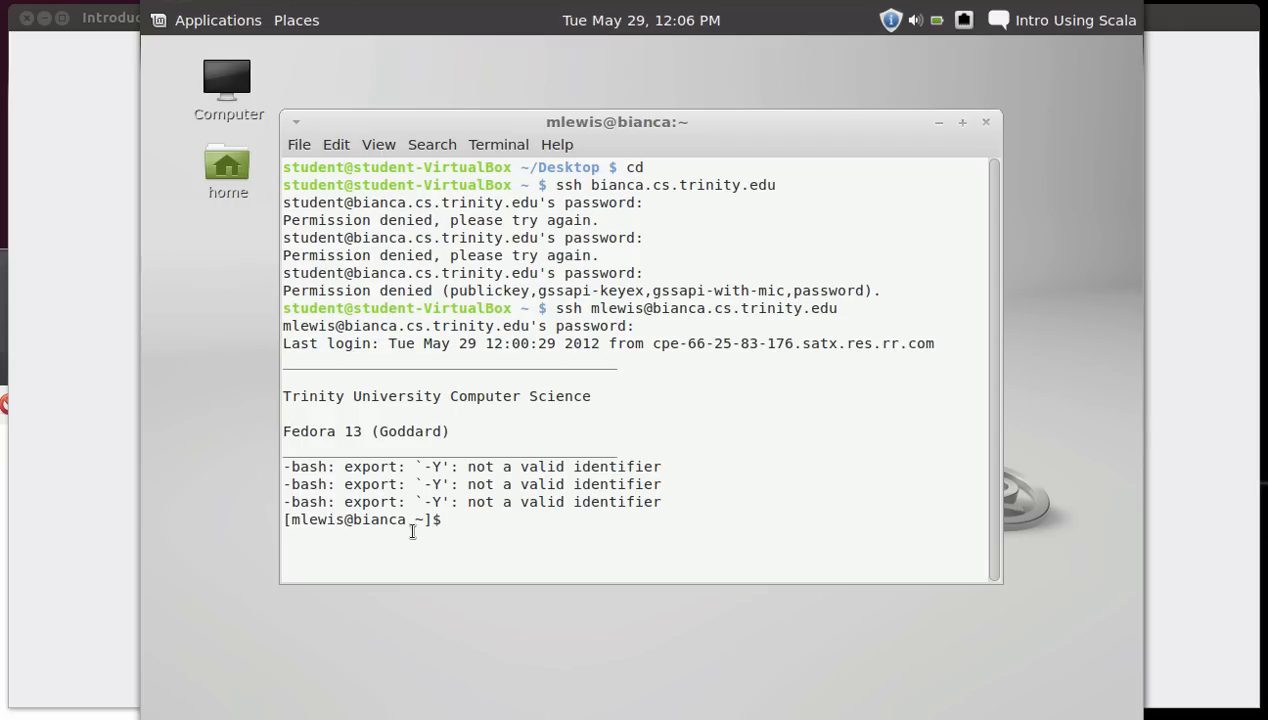
pyautogui.moveTo(376, 560)
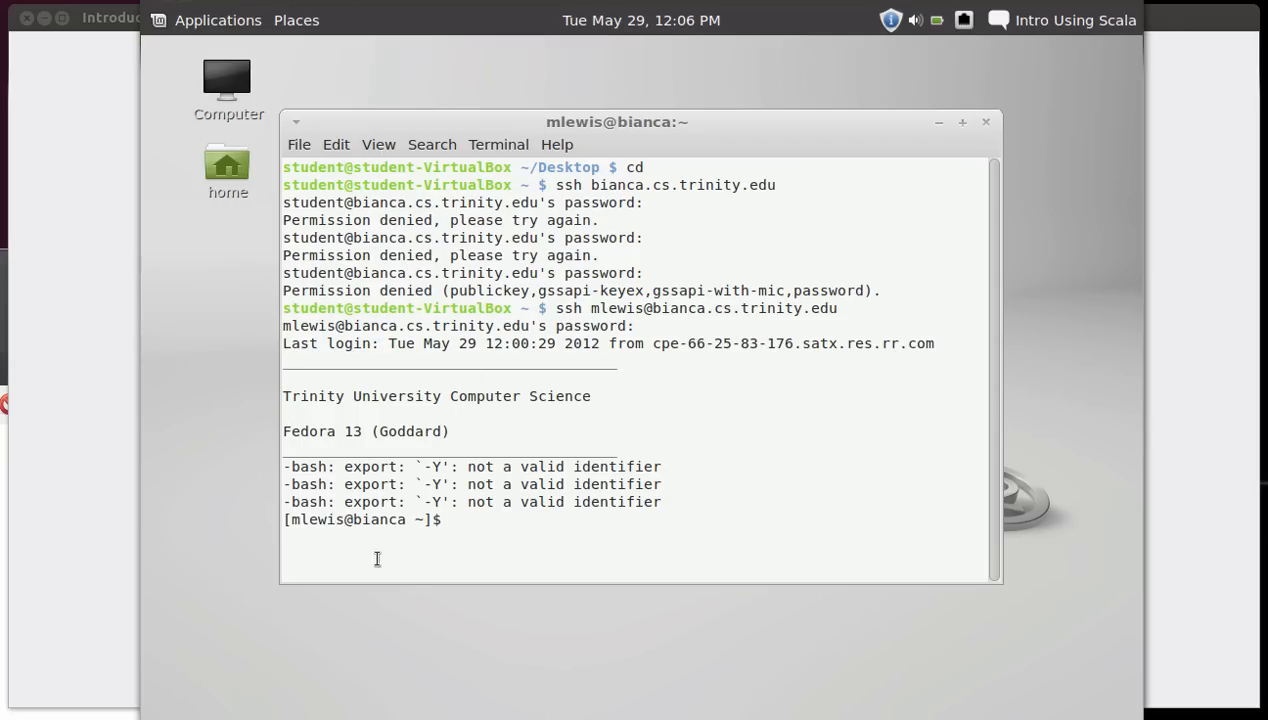
# Run ls -l on the remote home, cd into Local and list it, then start gedit.
pyautogui.write('ls -l')
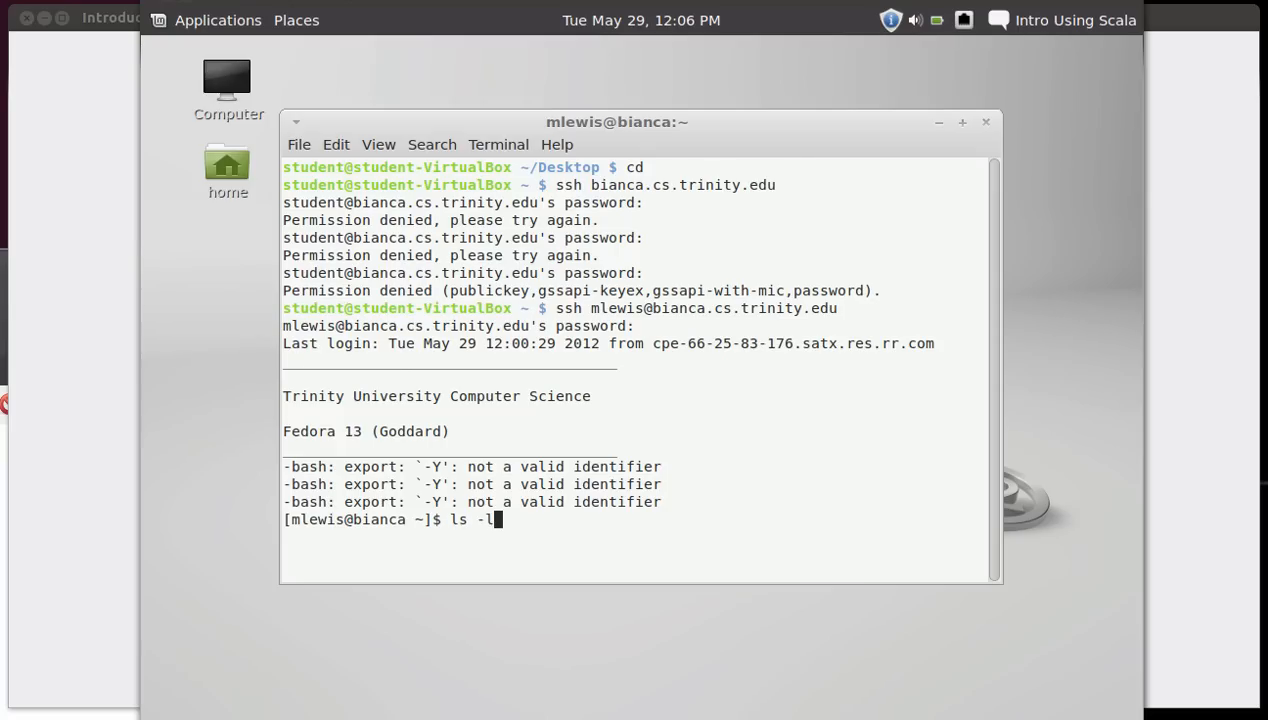
pyautogui.press('Return')
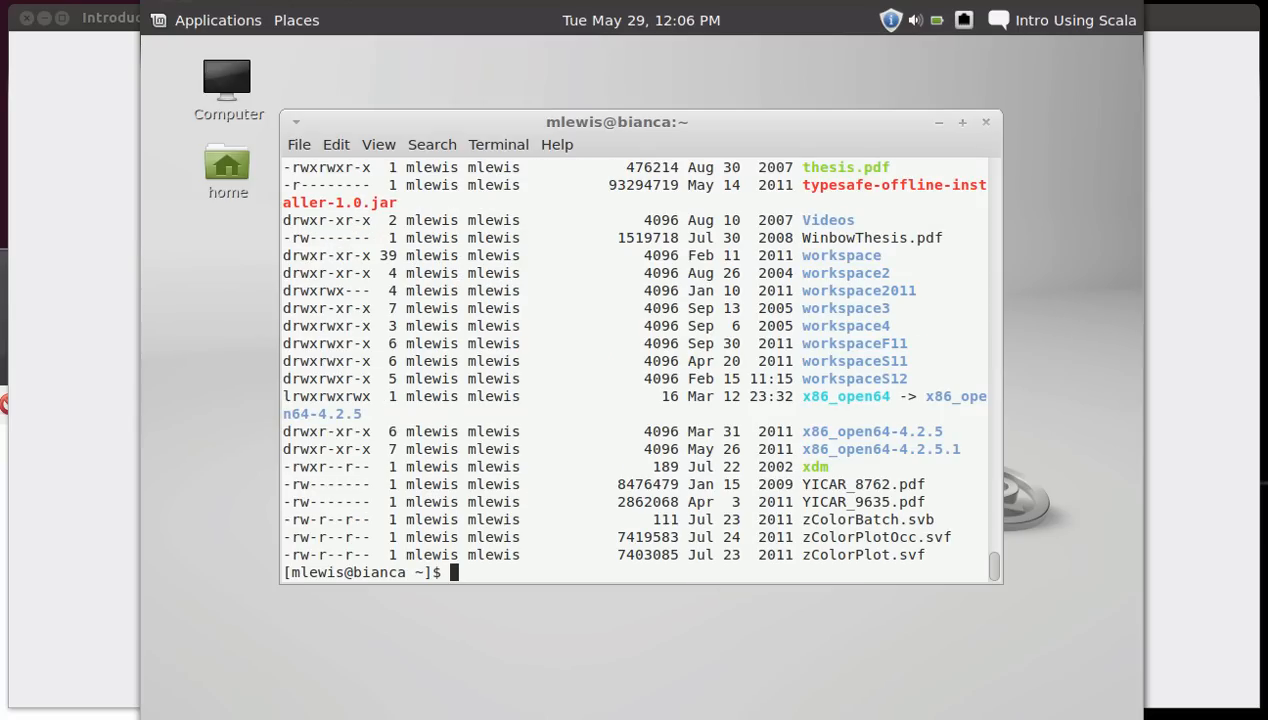
pyautogui.write('ls')
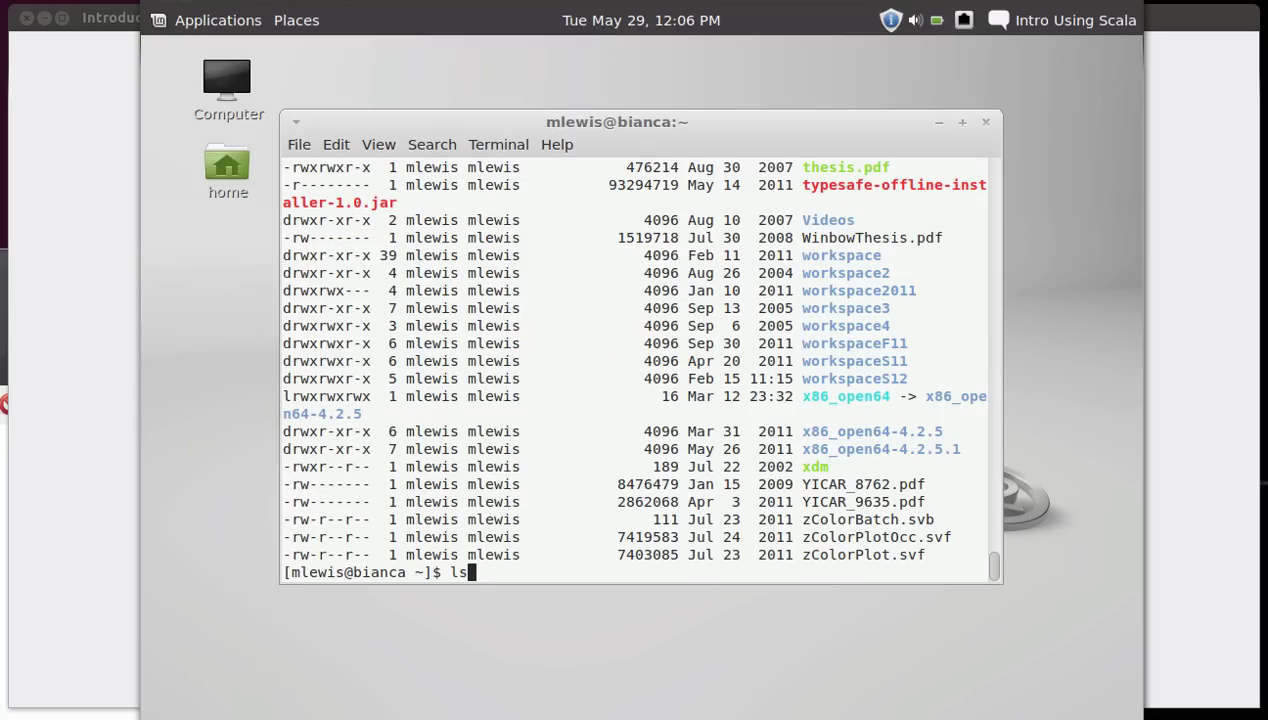
pyautogui.write('cd')
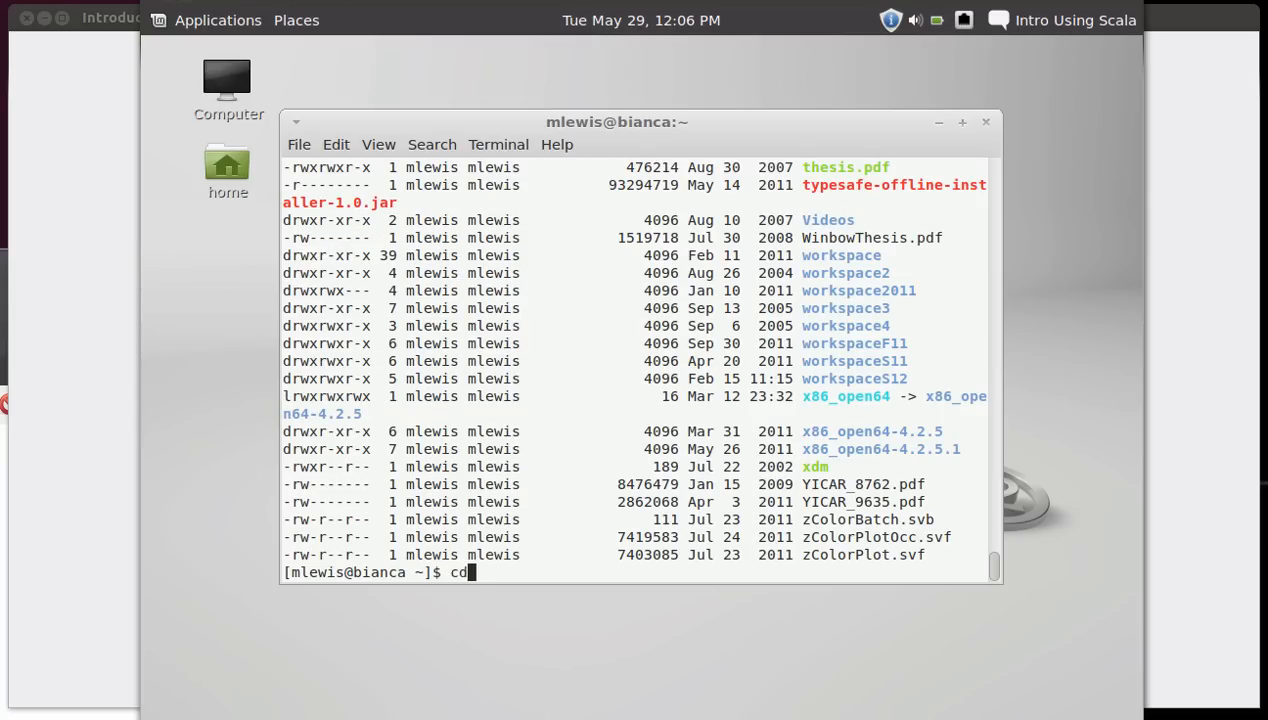
pyautogui.write('Local')
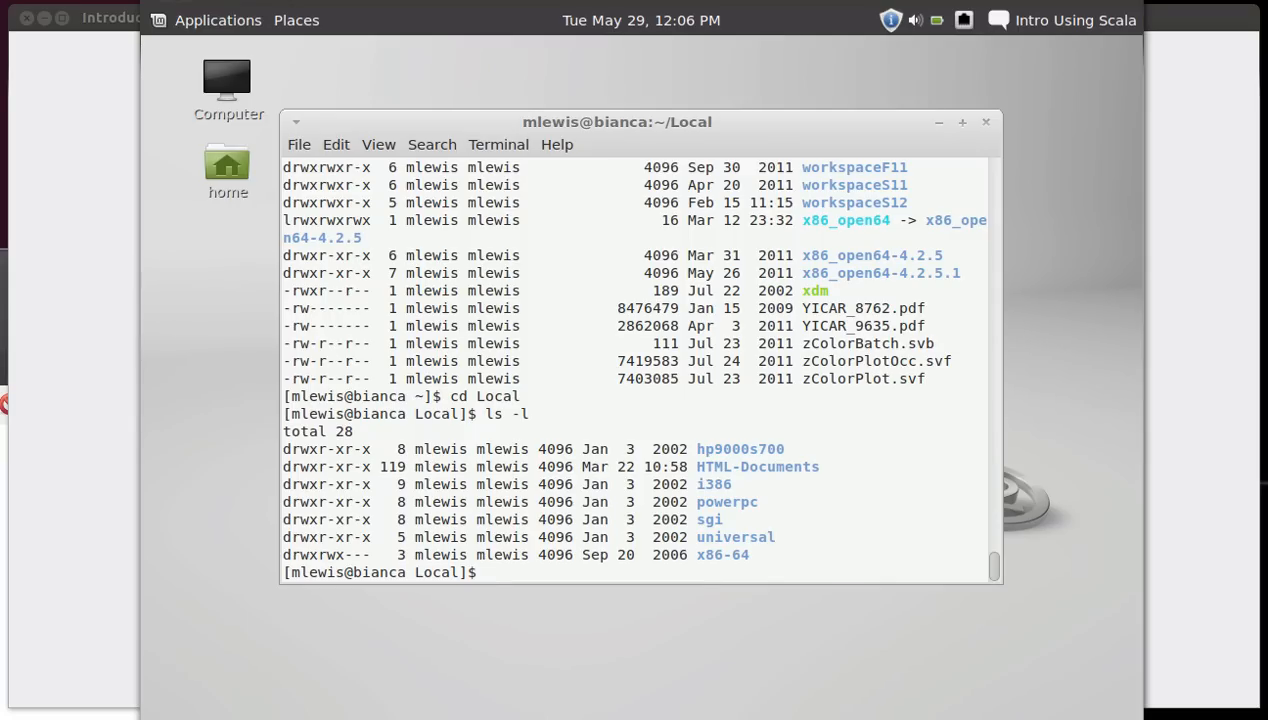
pyautogui.write('gedit')
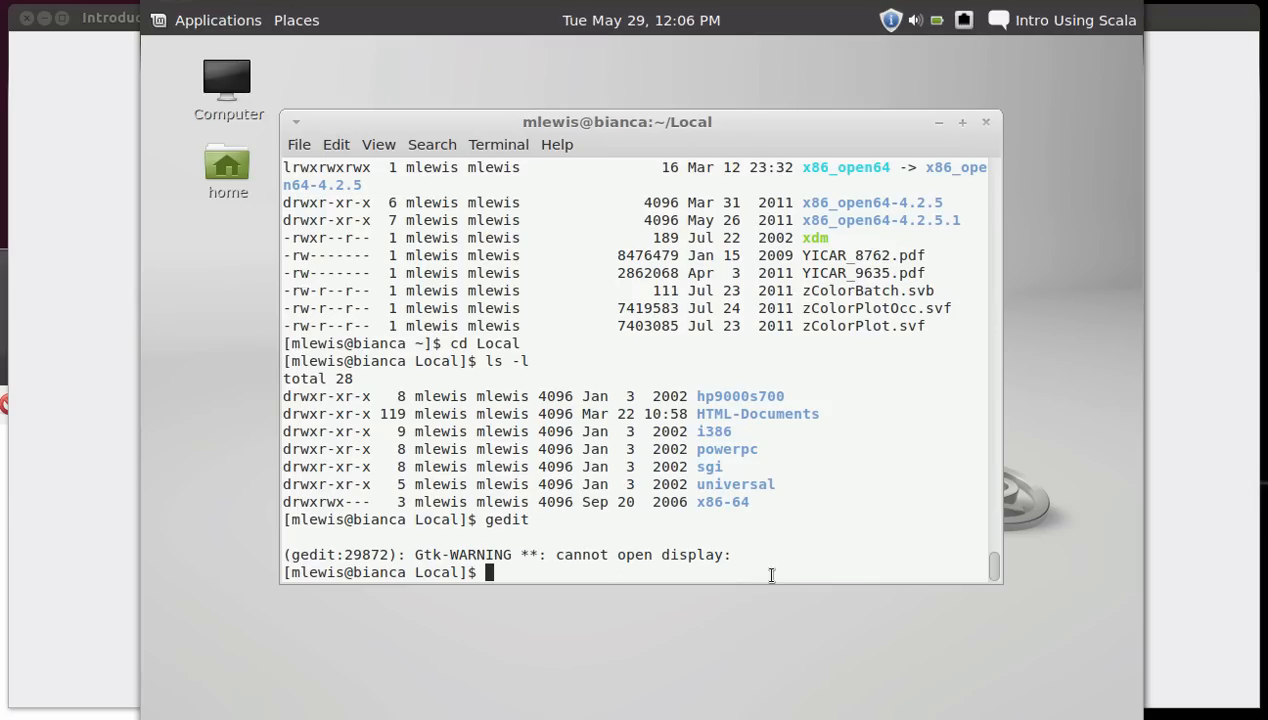
pyautogui.moveTo(738, 554)
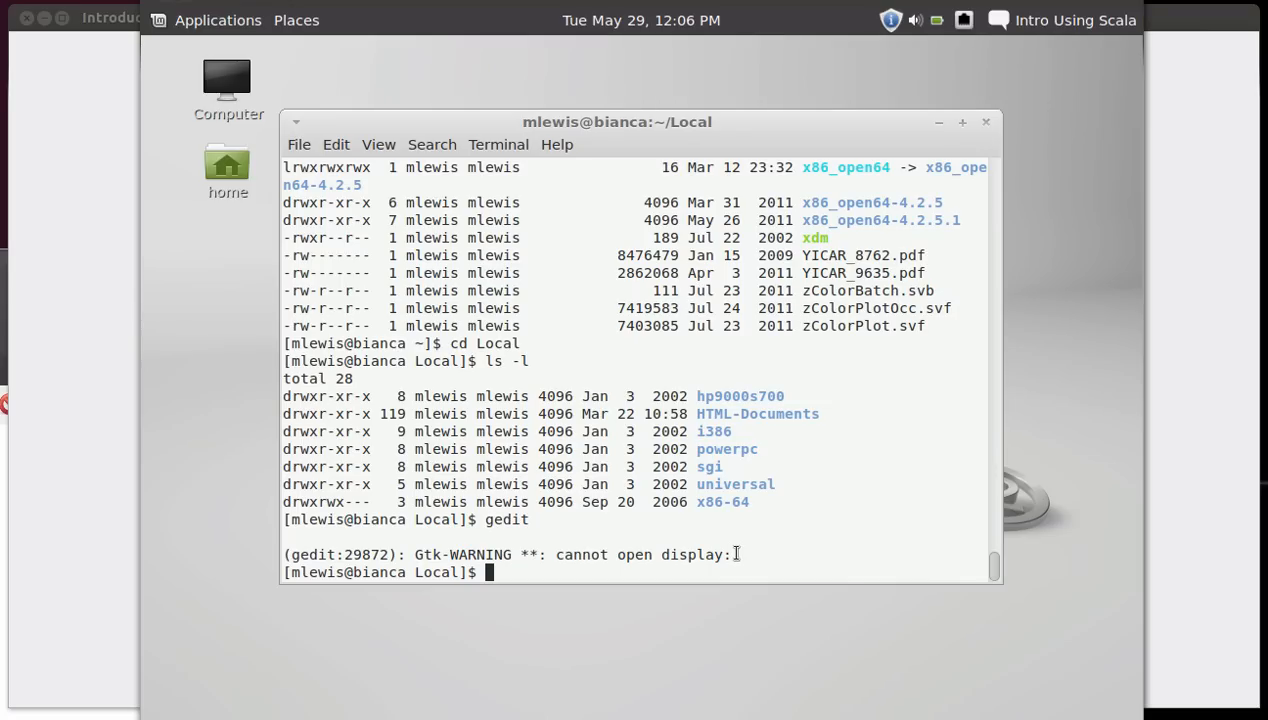
# Exit the remote session back to the local prompt.
pyautogui.write('exi')
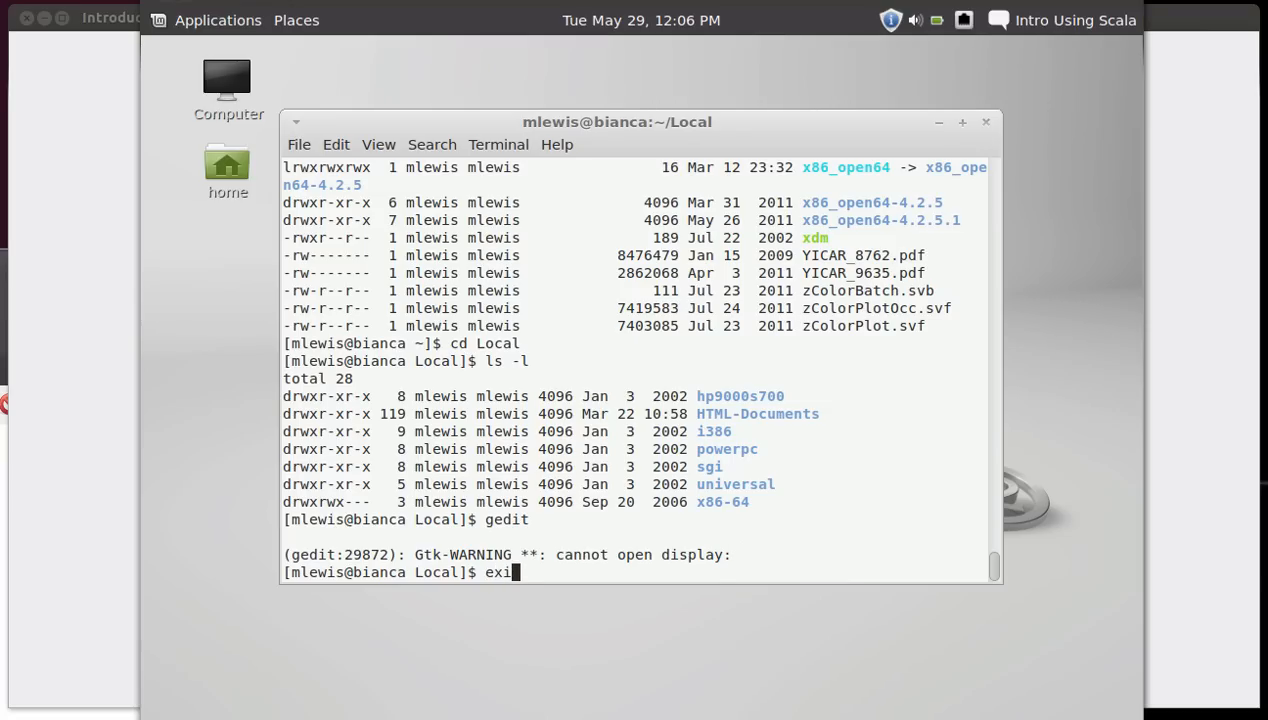
pyautogui.press('Return')
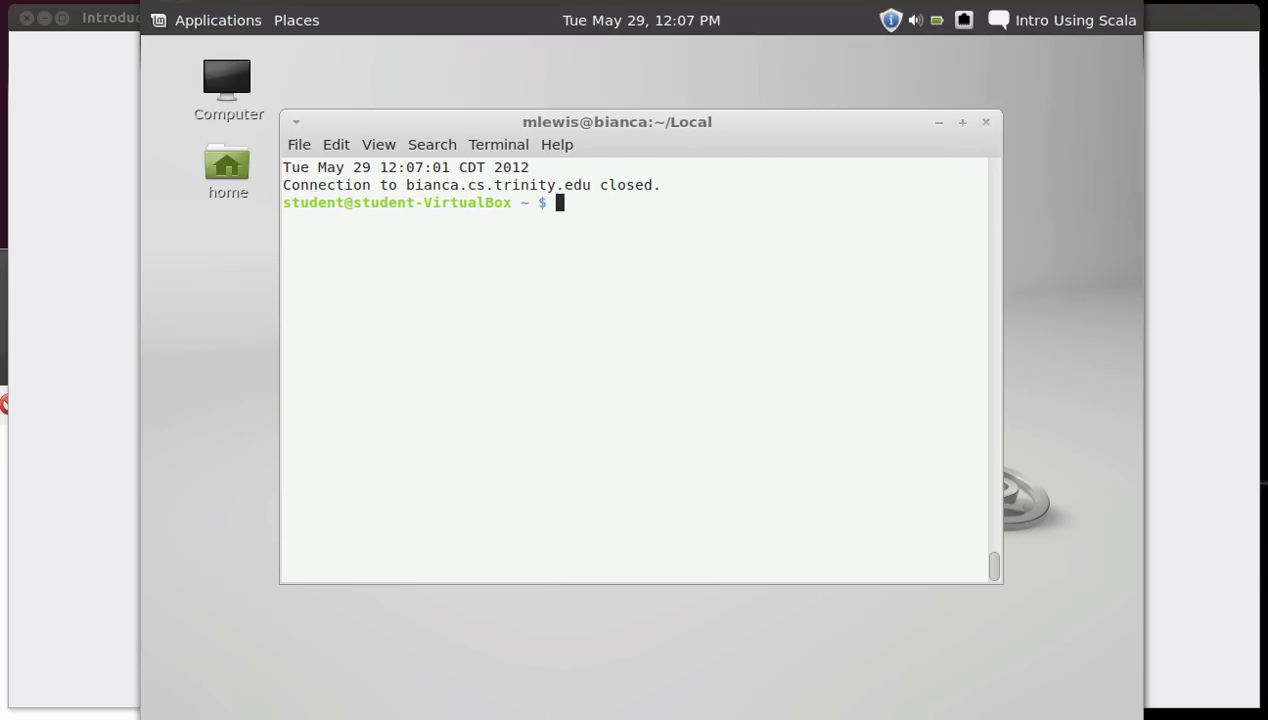
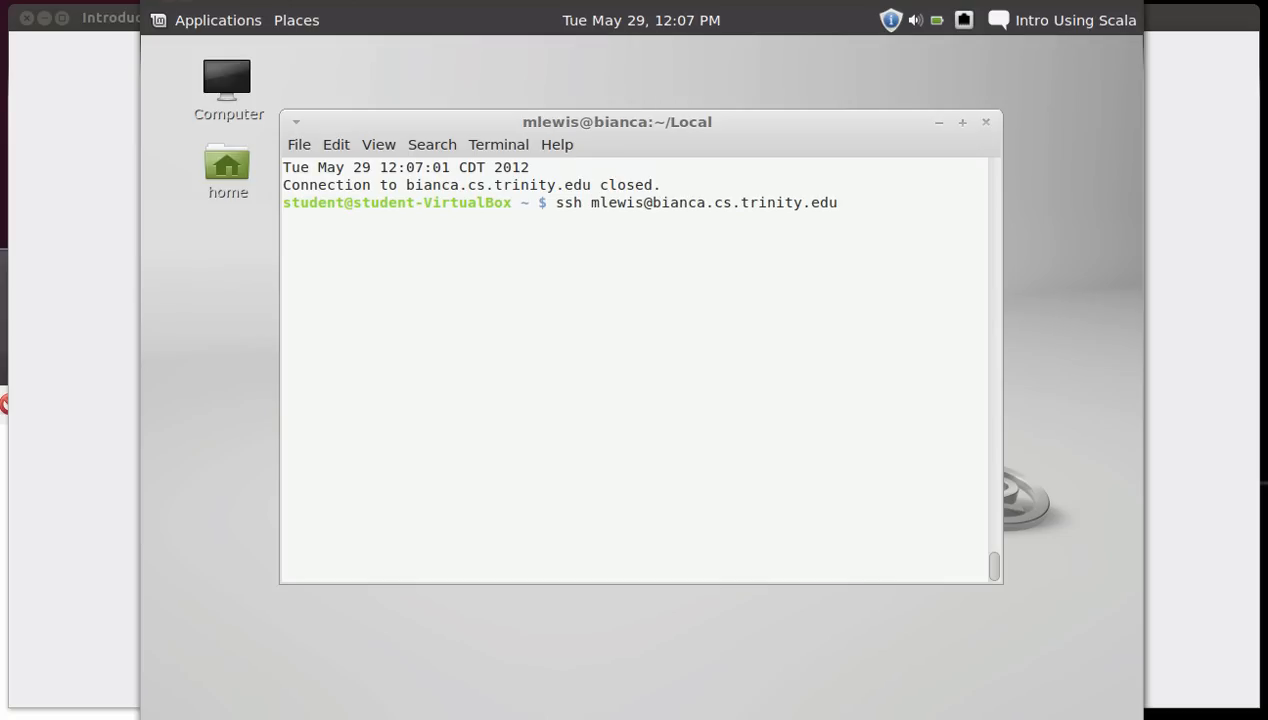
pyautogui.write('-Y')
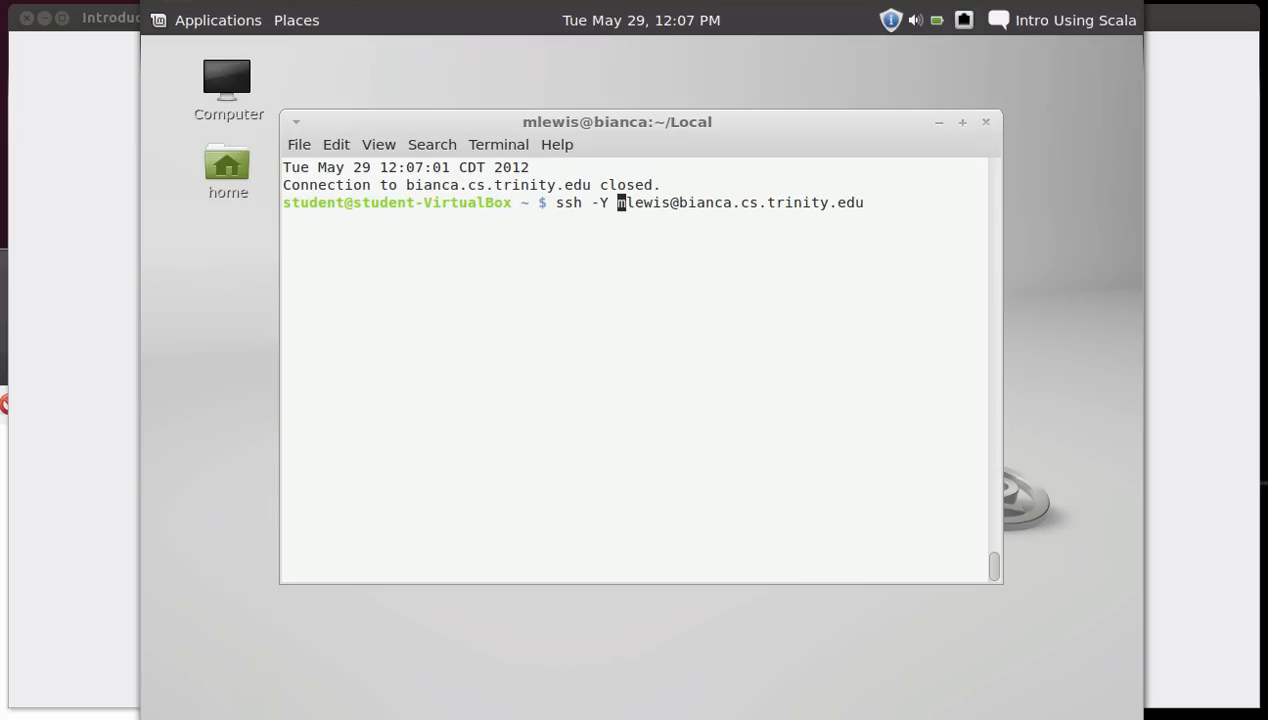
pyautogui.press('Return')
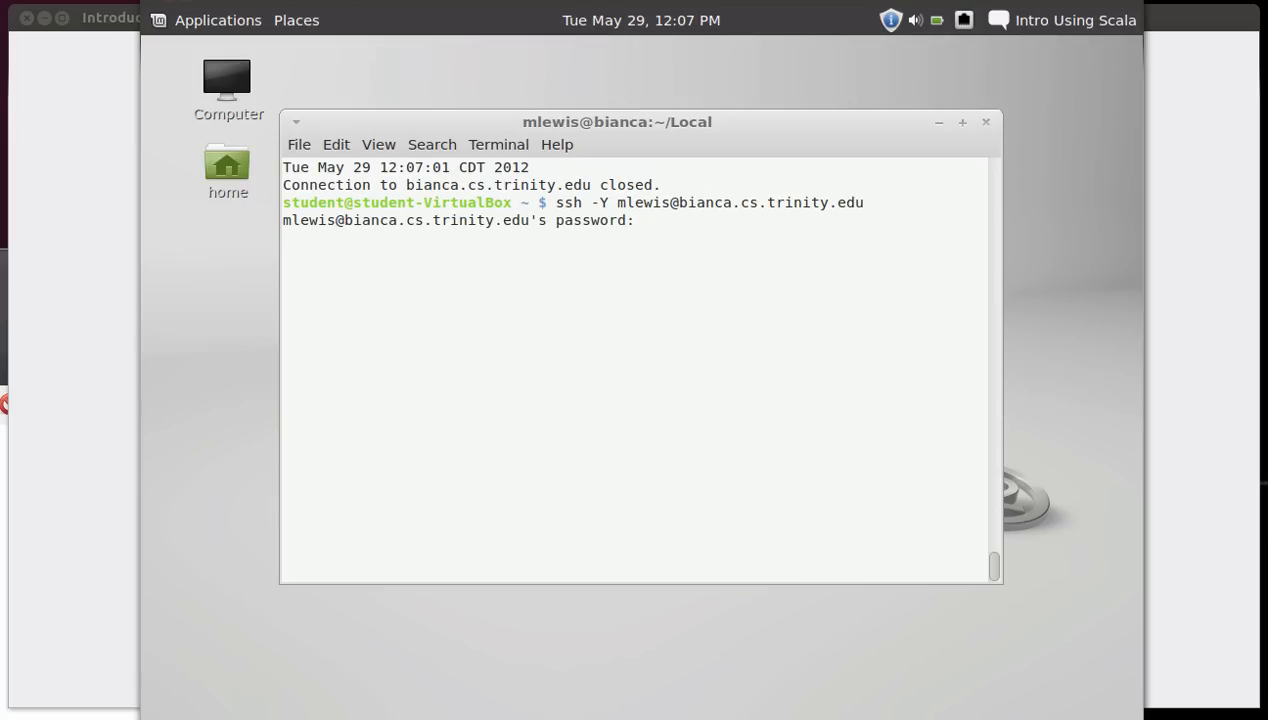
pyautogui.press('Return')
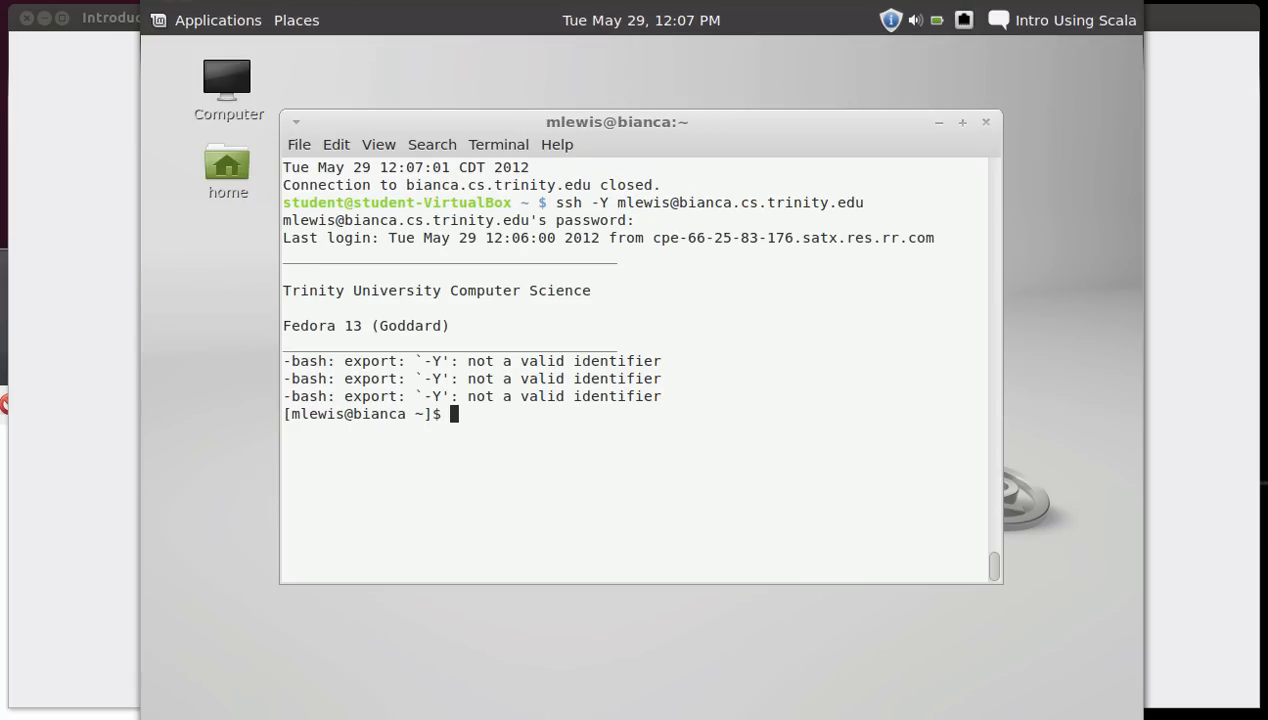
pyautogui.write('gedit')
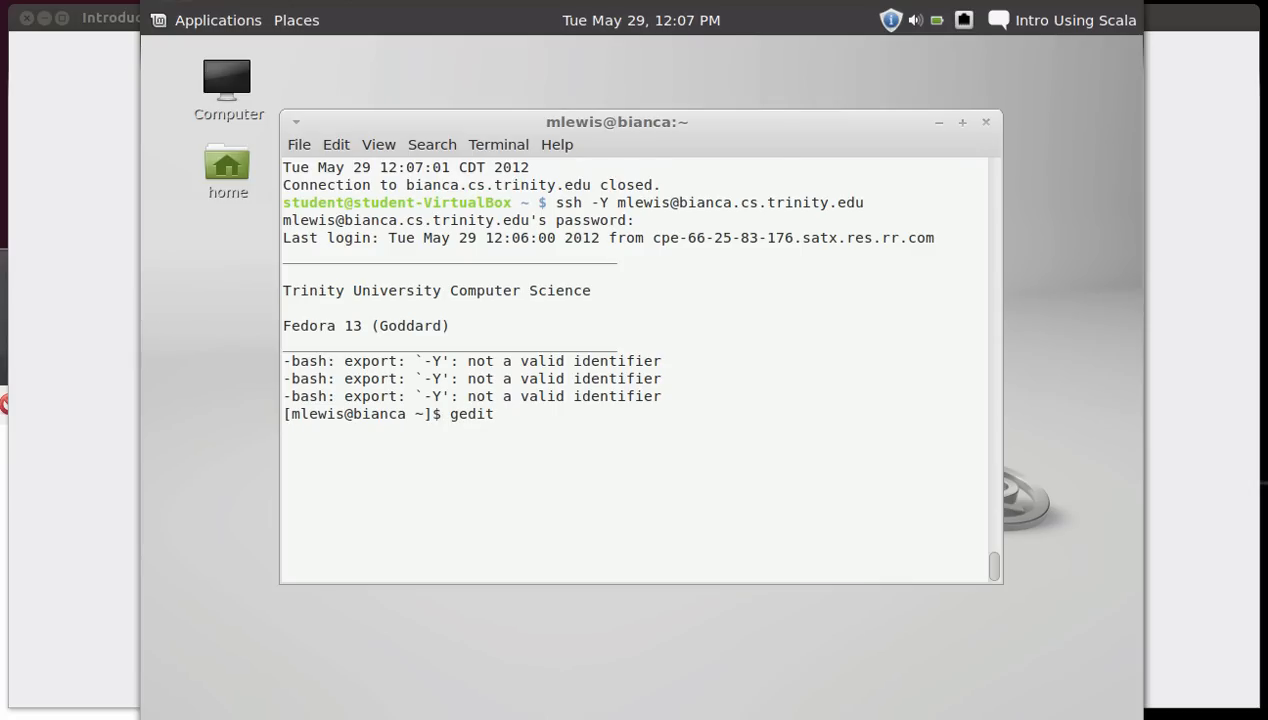
# Run gedit remotely and write 'This is a test.' in the new document, fixing the first word.
pyautogui.press('Return')
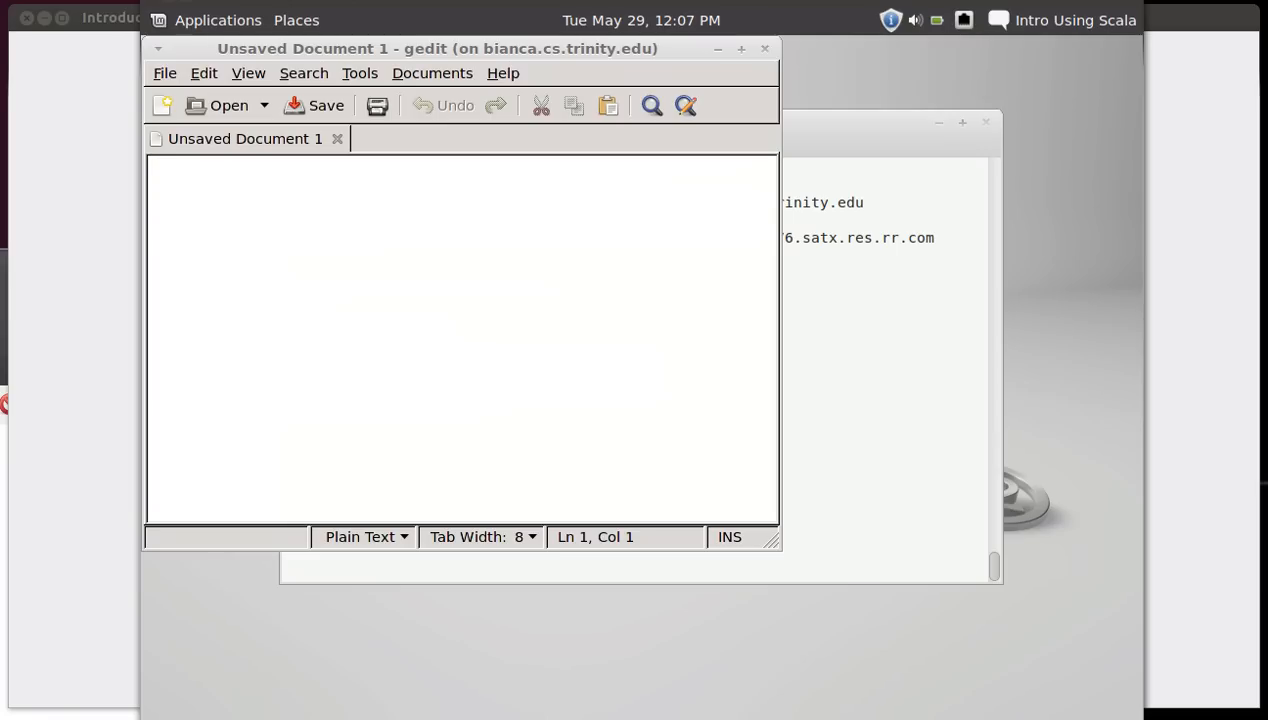
pyautogui.click(442, 264)
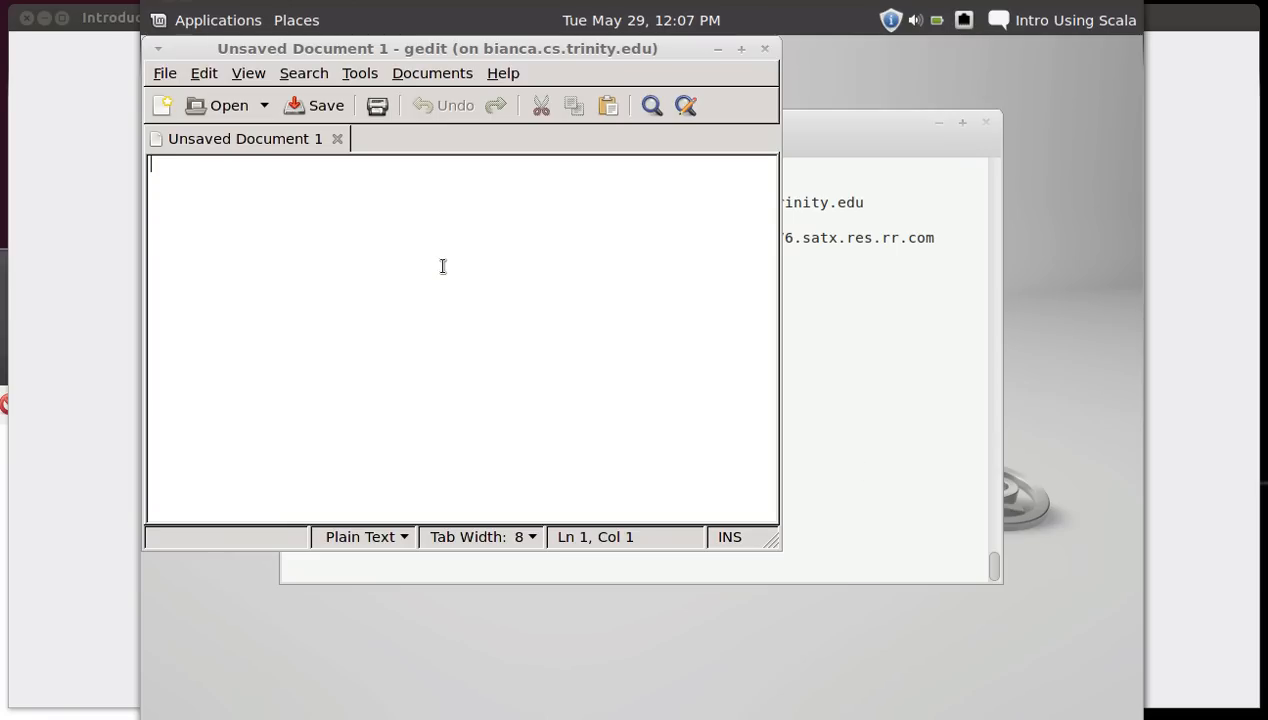
pyautogui.write('THis is a test.')
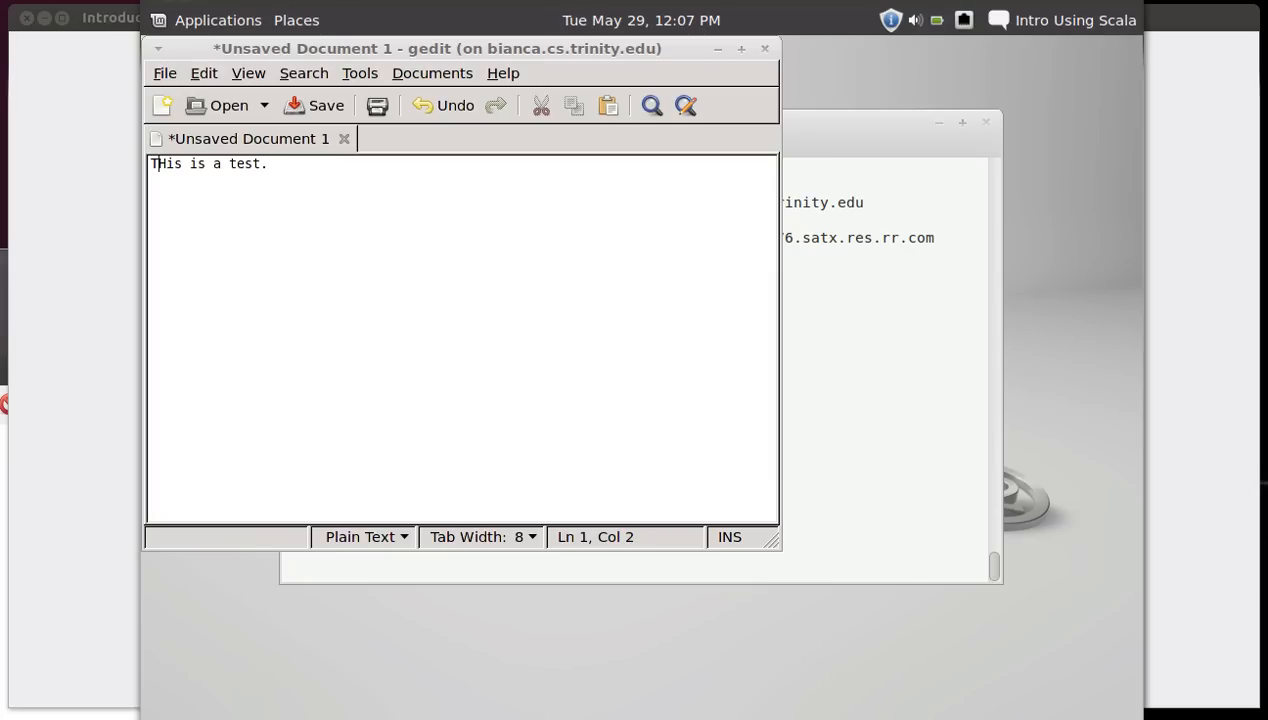
pyautogui.press('Right')
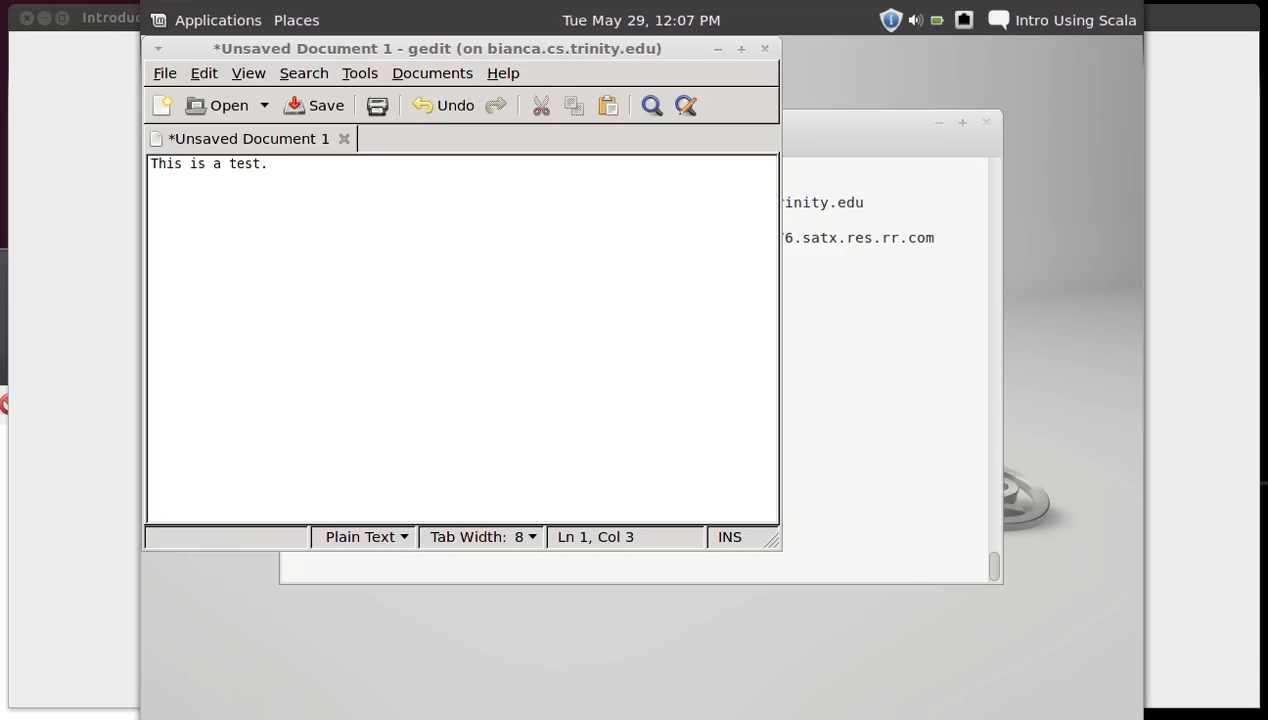
pyautogui.moveTo(378, 284)
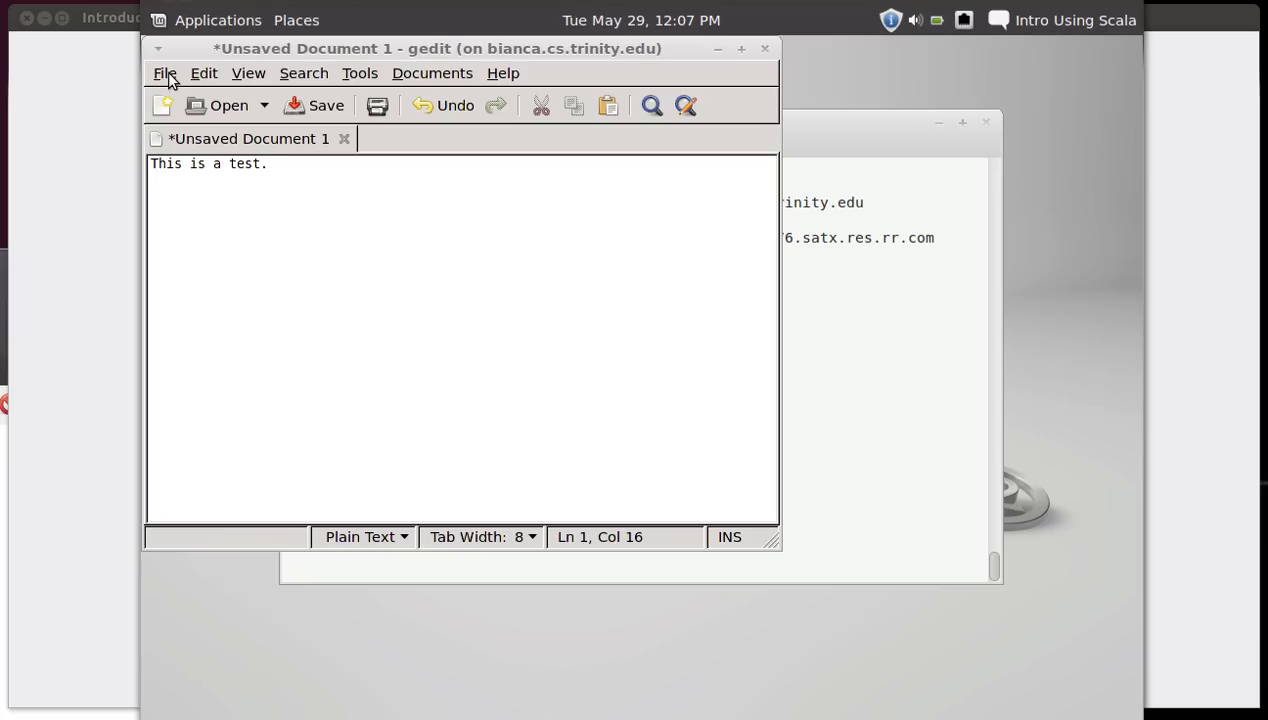
# Quit gedit via File > Quit and close without saving the test sentence.
pyautogui.click(164, 72)
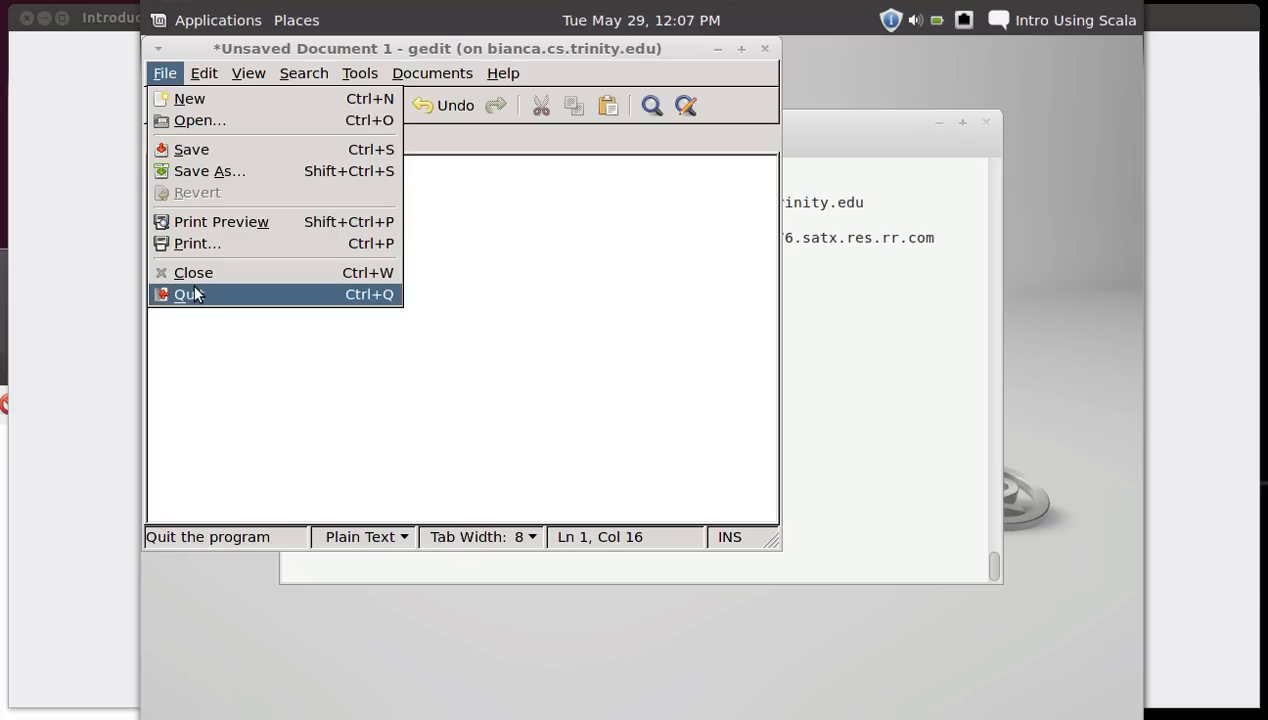
pyautogui.click(188, 294)
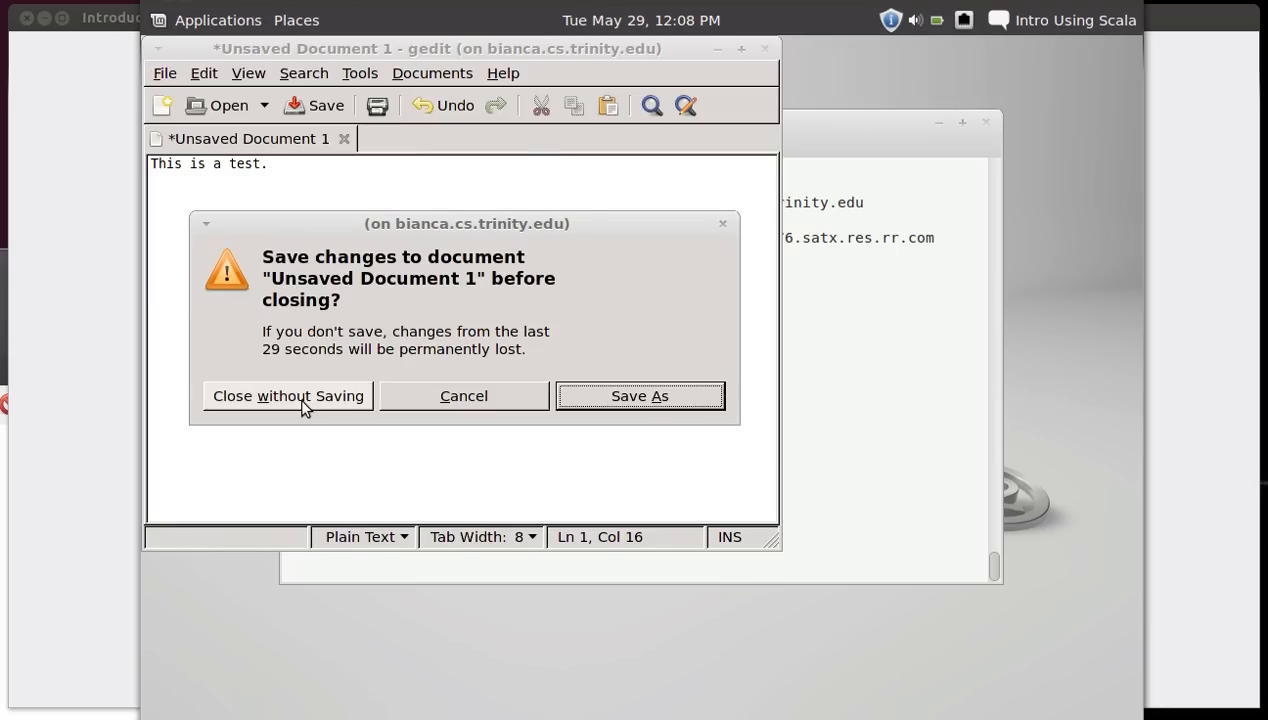
pyautogui.click(288, 396)
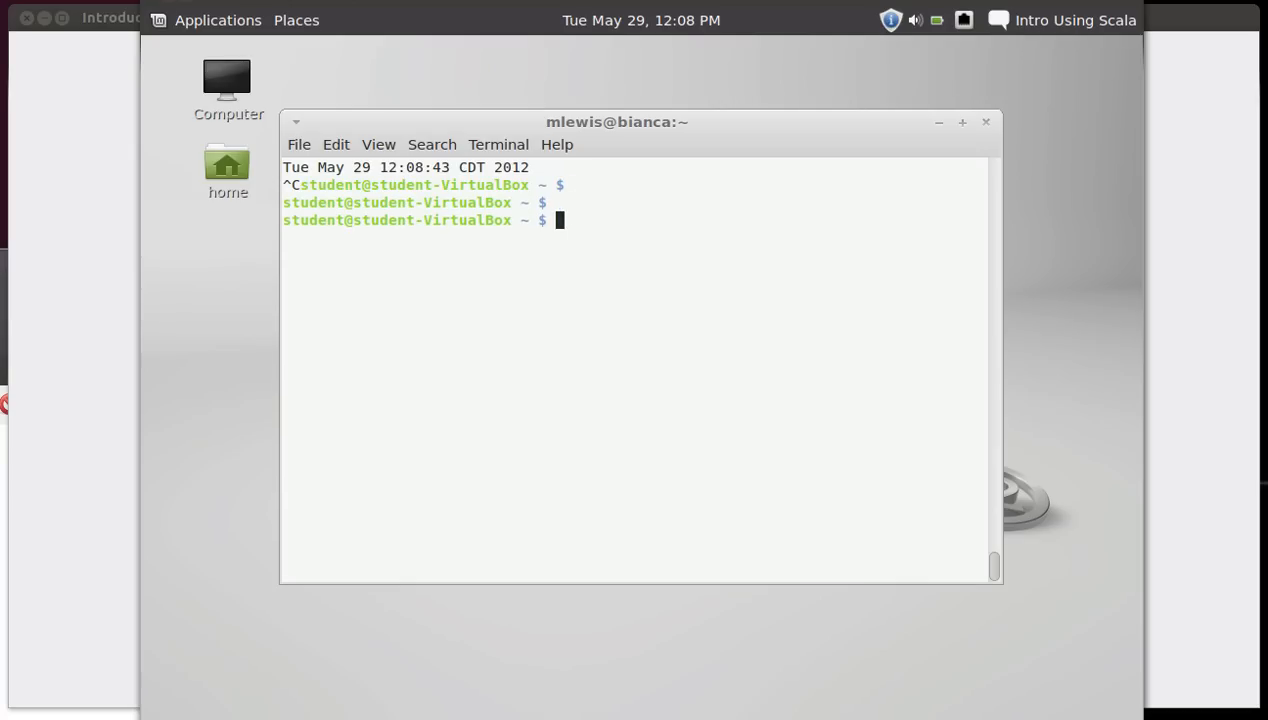
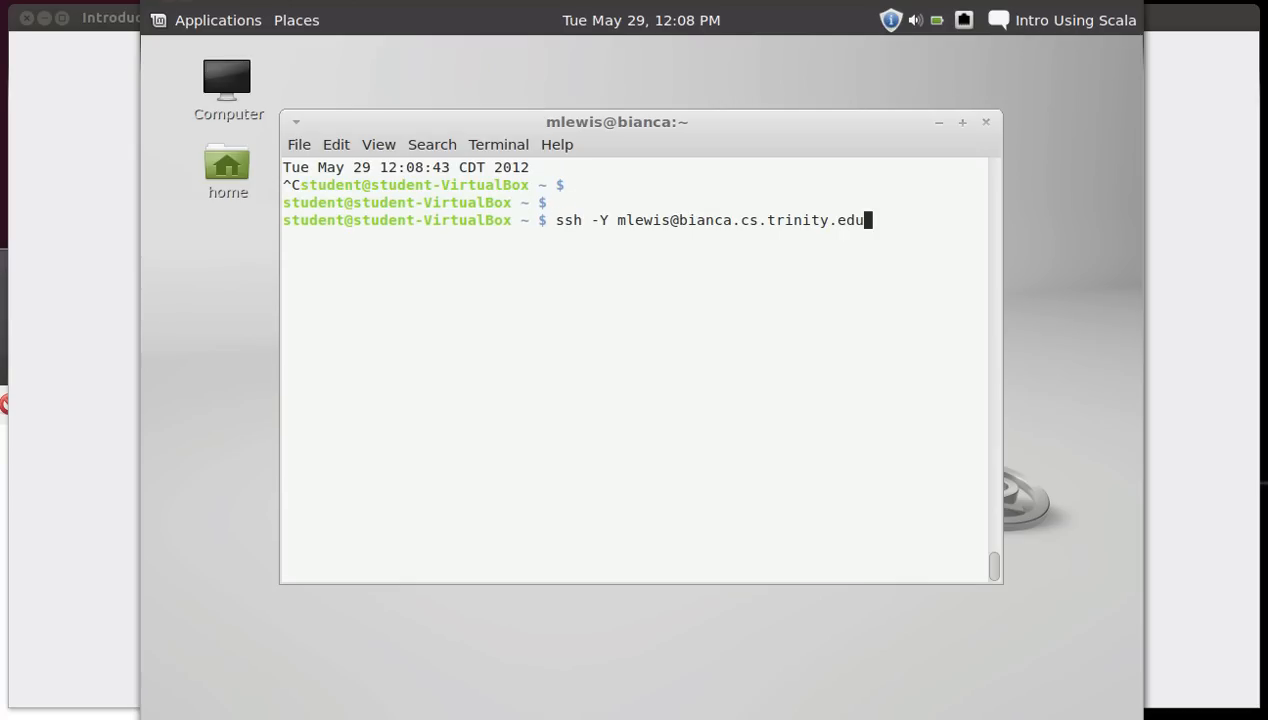
pyautogui.write('ls')
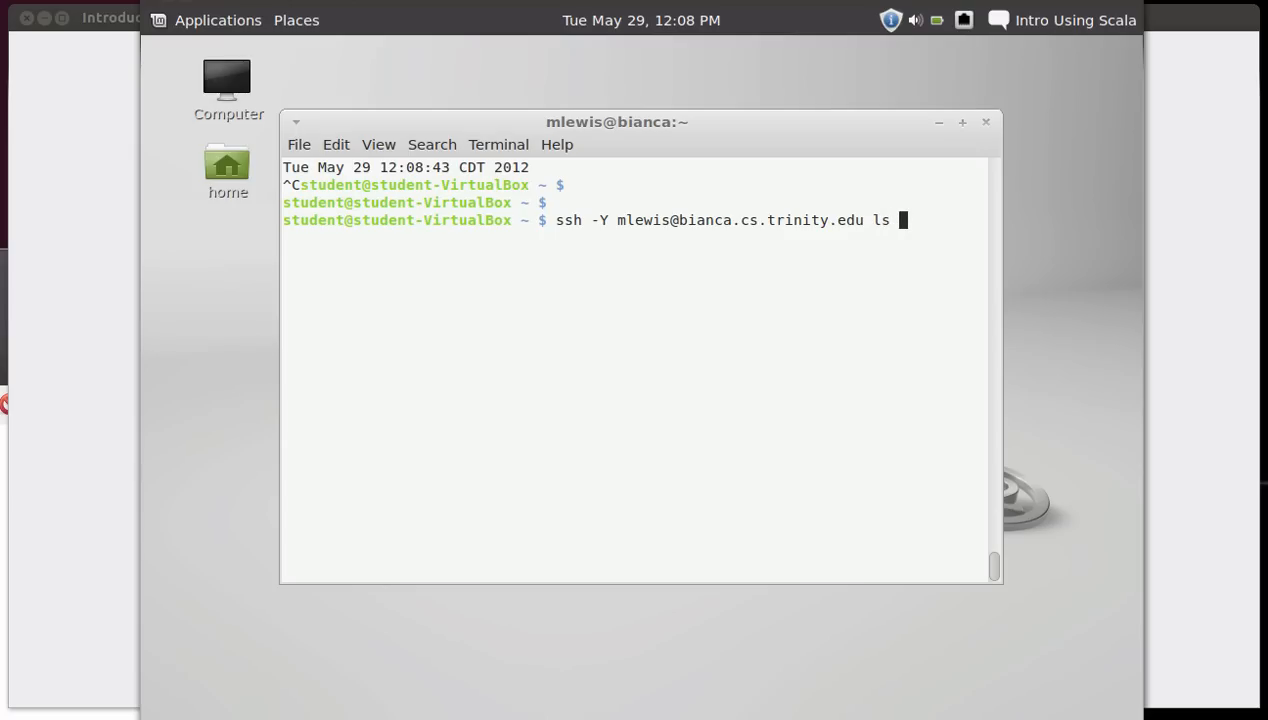
pyautogui.write('-l')
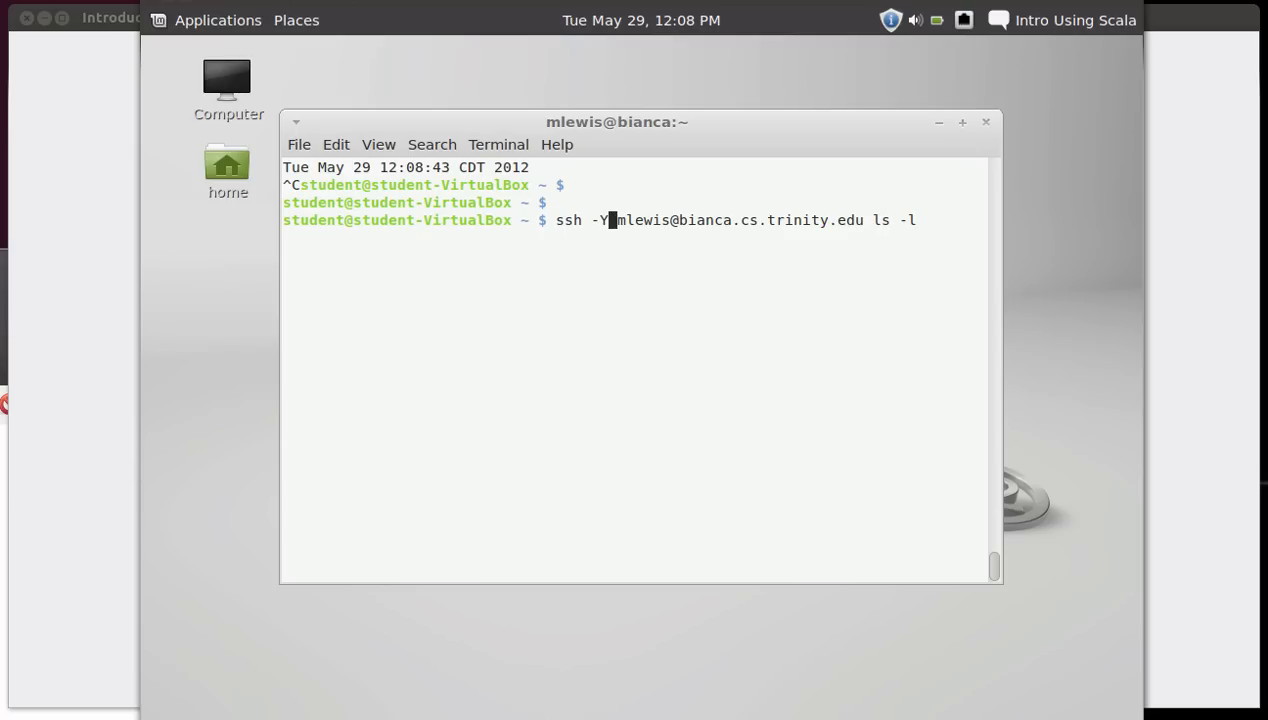
pyautogui.press('BackSpace')
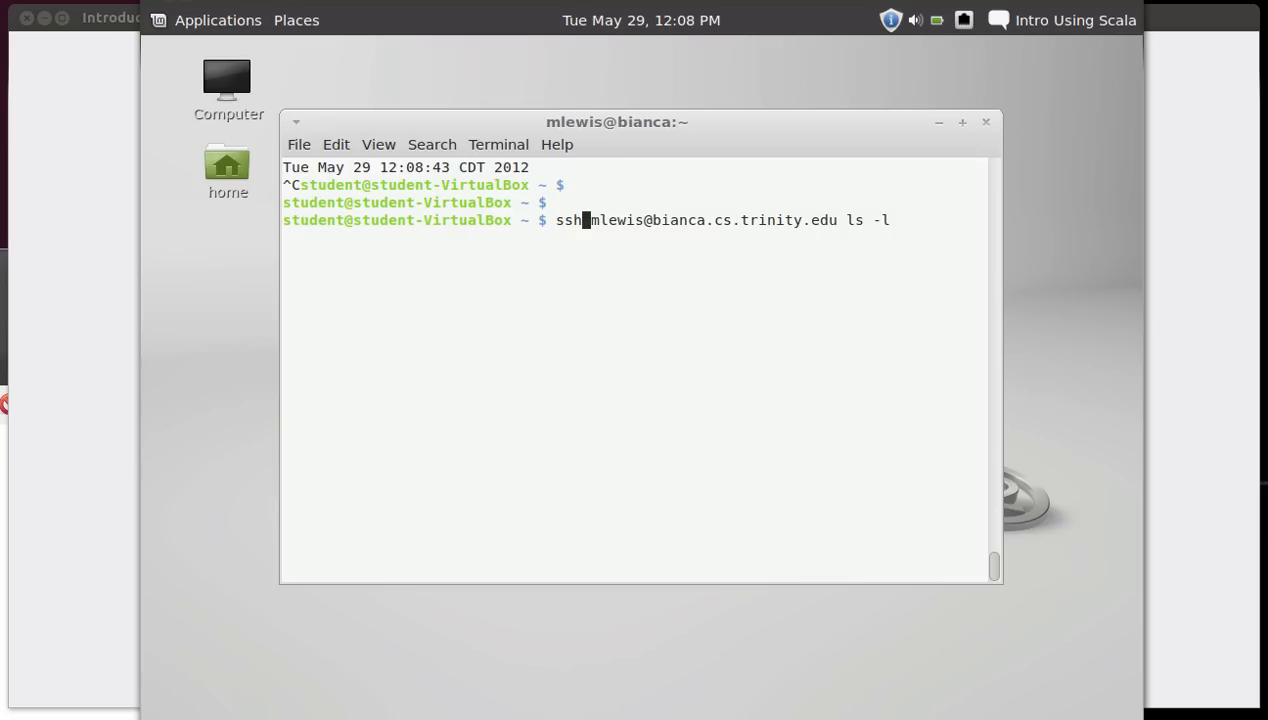
pyautogui.press('Return')
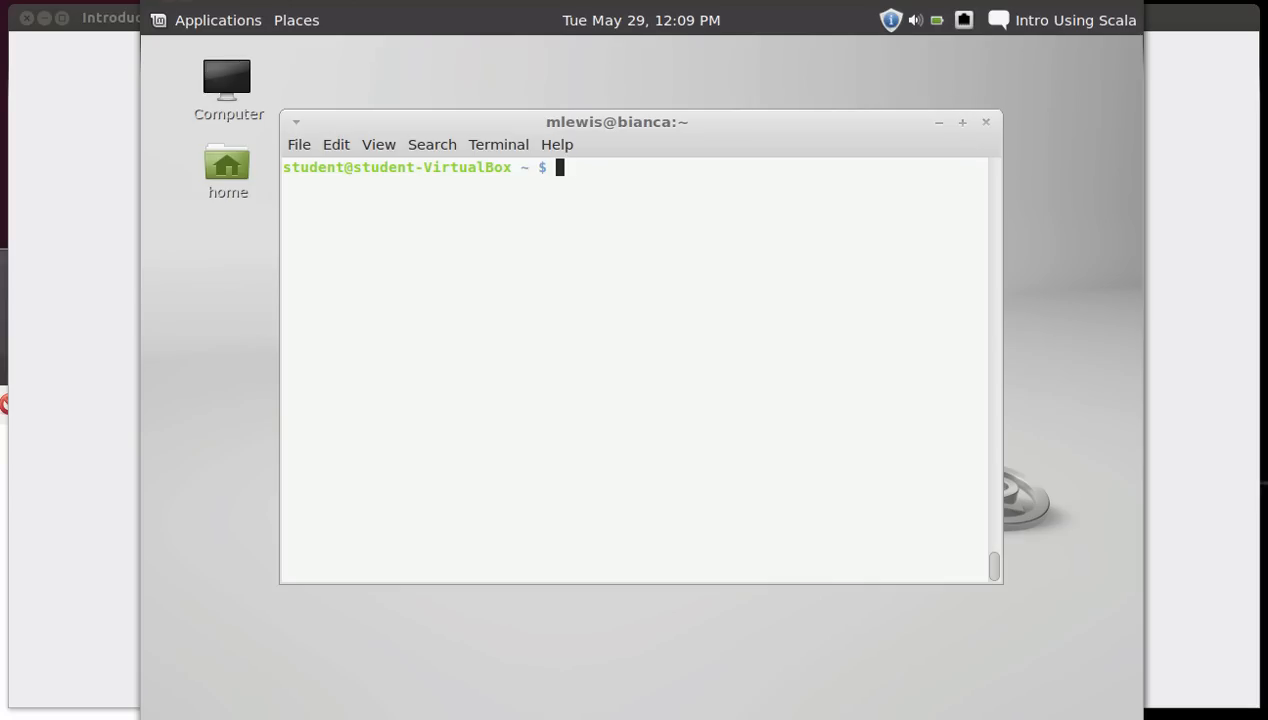
pyautogui.write('scp')
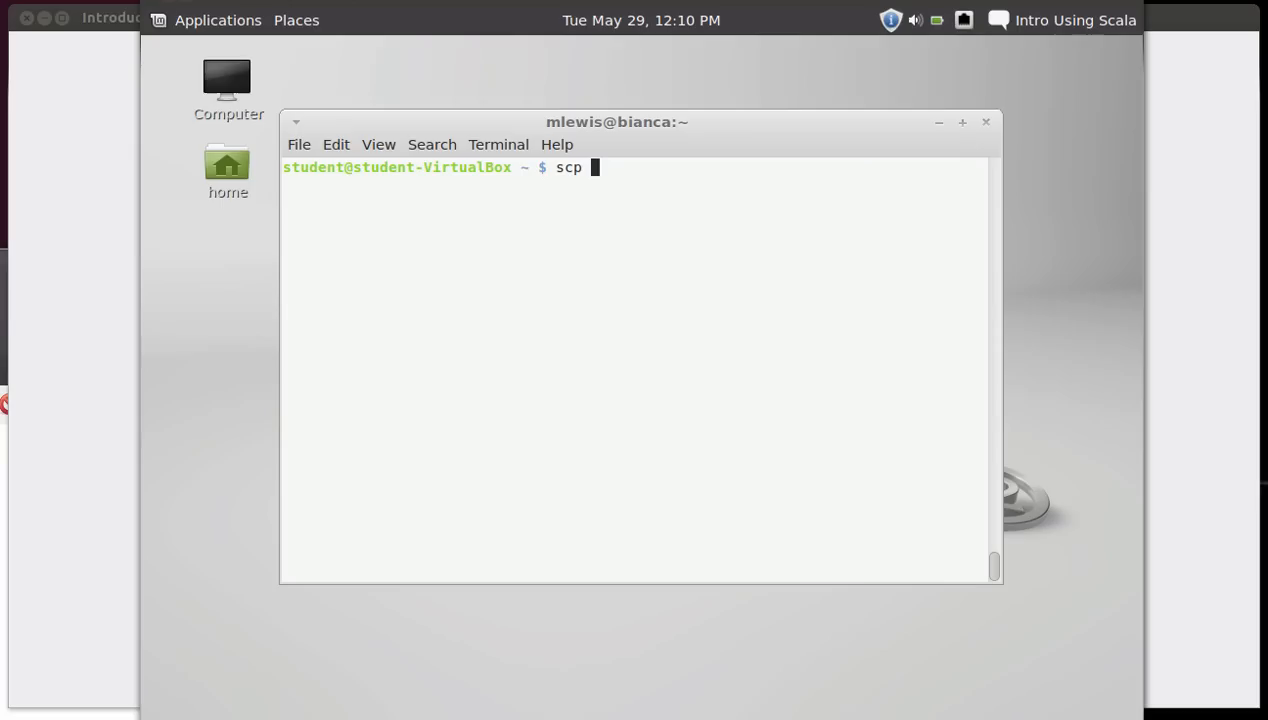
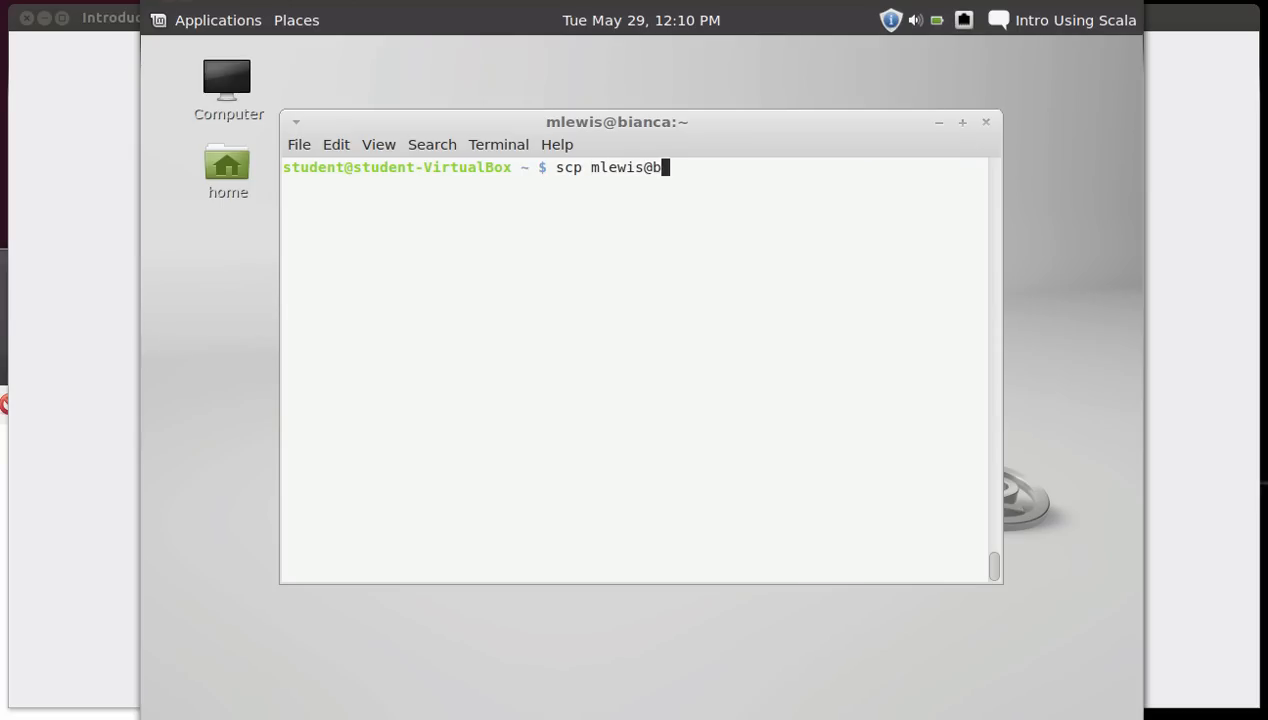
pyautogui.write('ianca.cs.trinit')
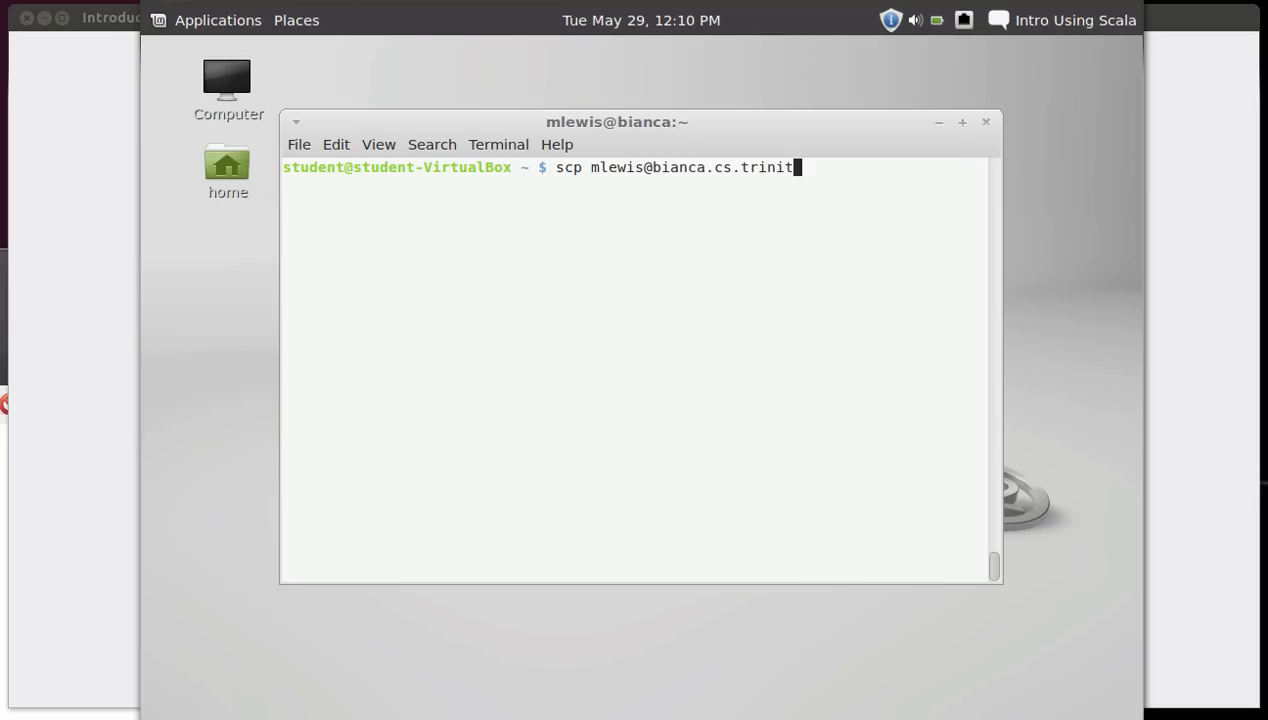
pyautogui.write('y.edu')
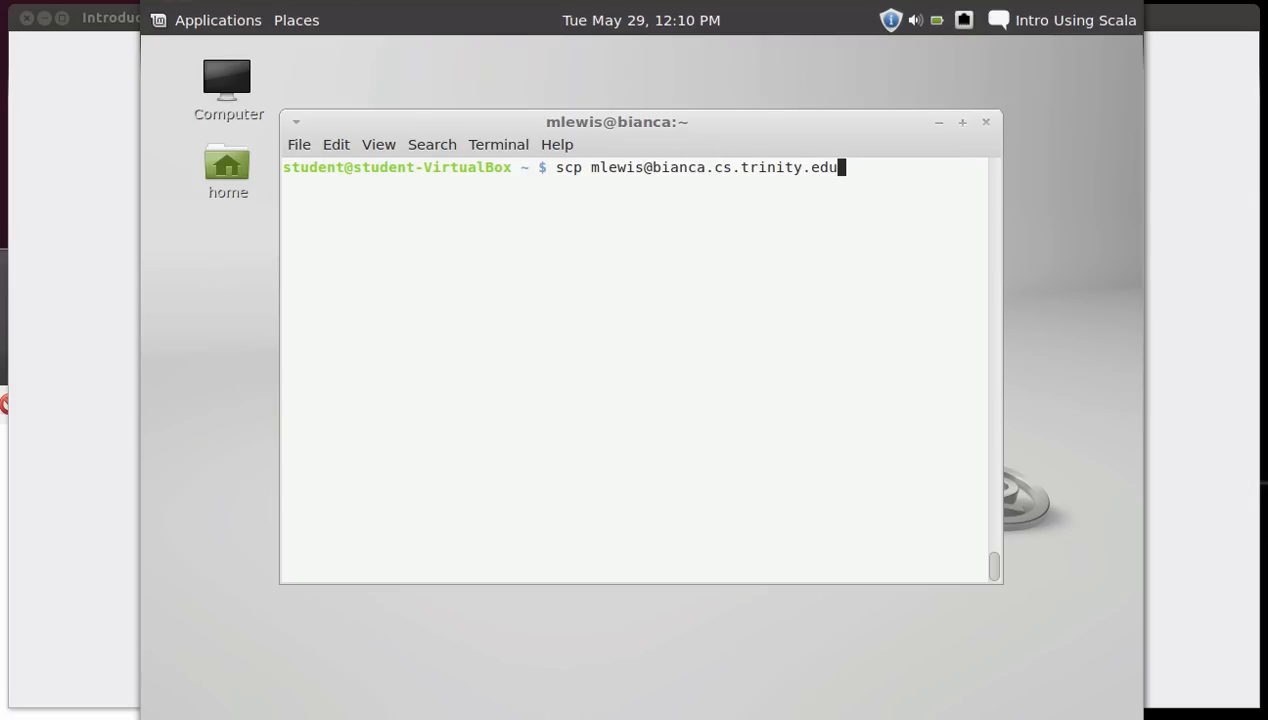
pyautogui.write(':')
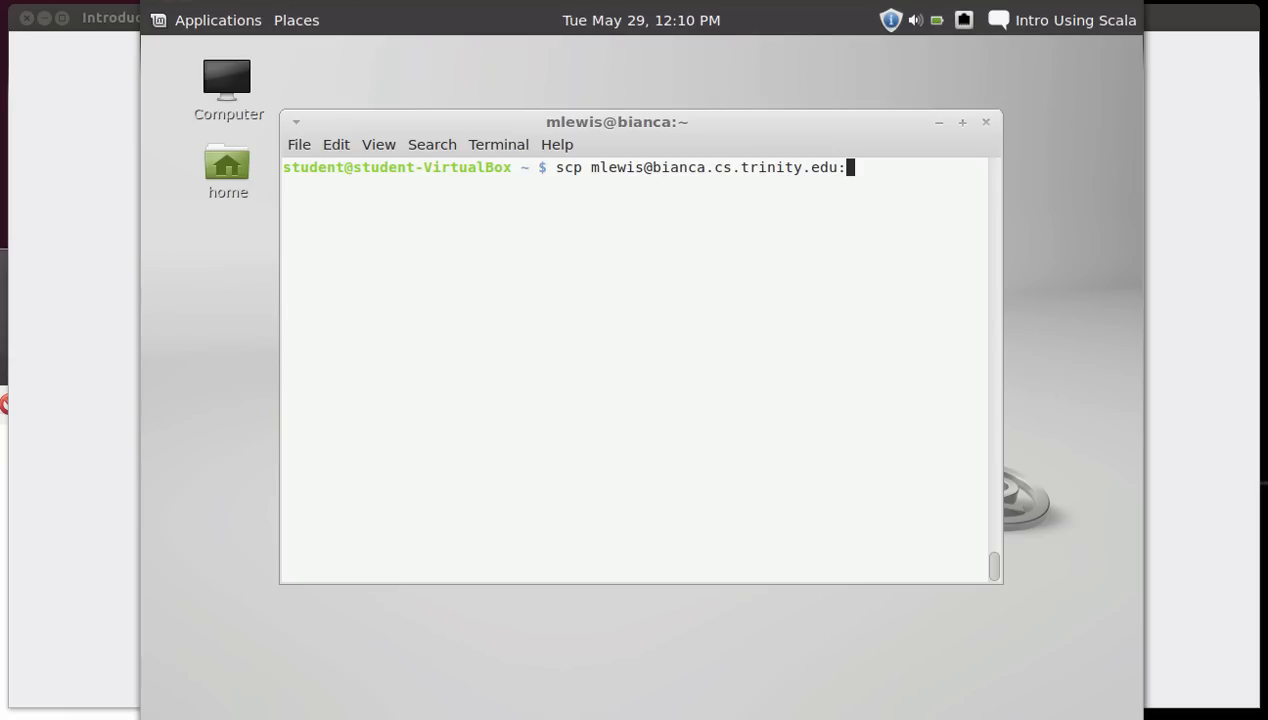
pyautogui.write('/Rings/Rings/Summer2011/KeelerGap/i2_0.0/log .')
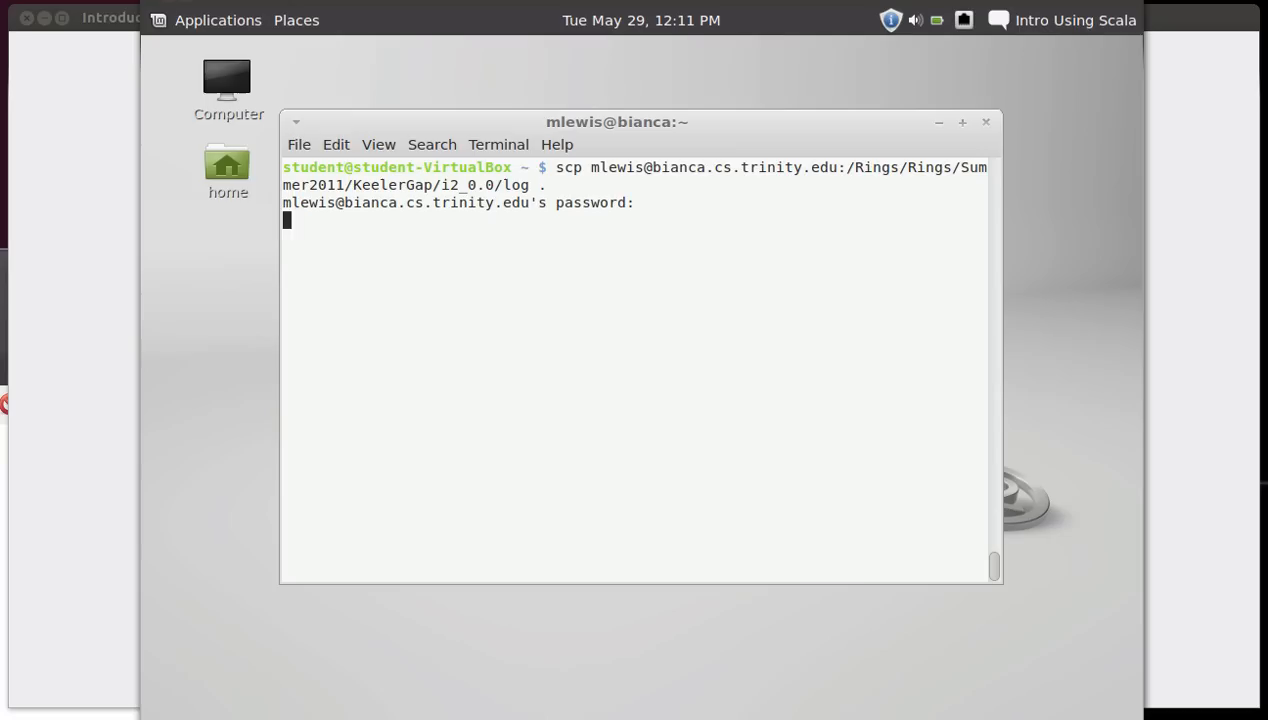
# Submit the remote password so scp starts copying the 102 MB log file locally.
pyautogui.press('Return')
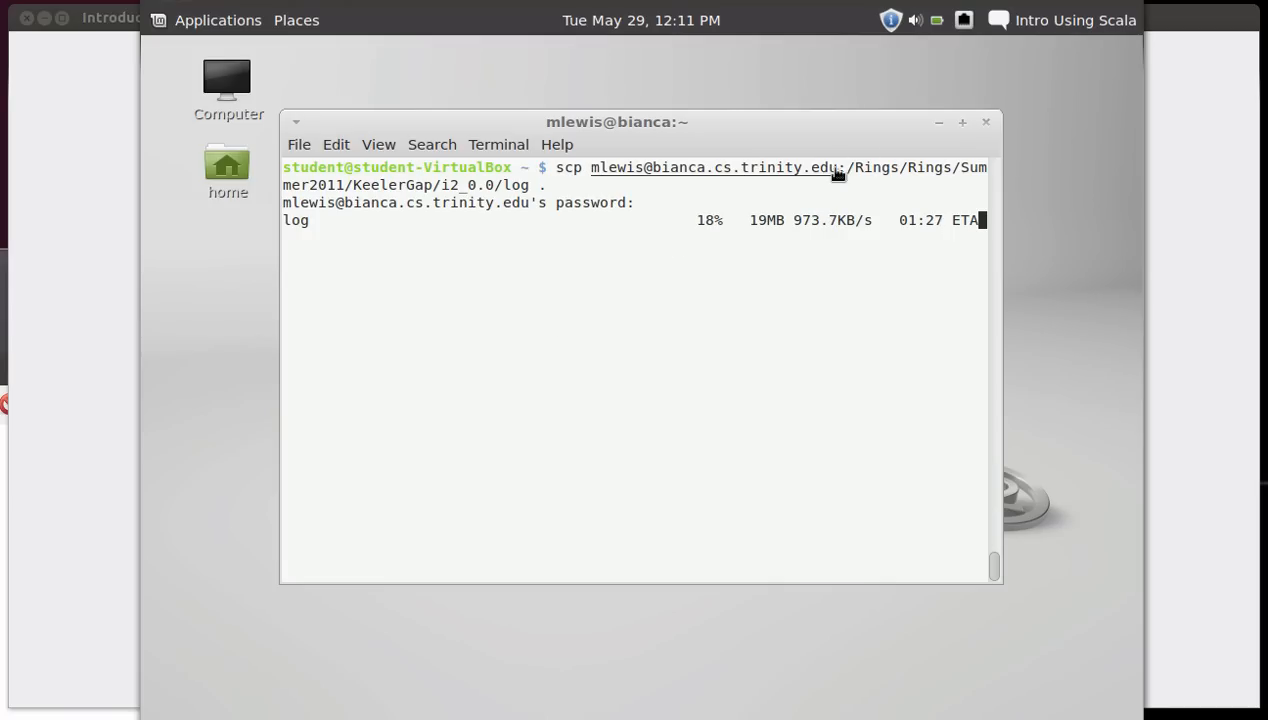
pyautogui.moveTo(844, 170)
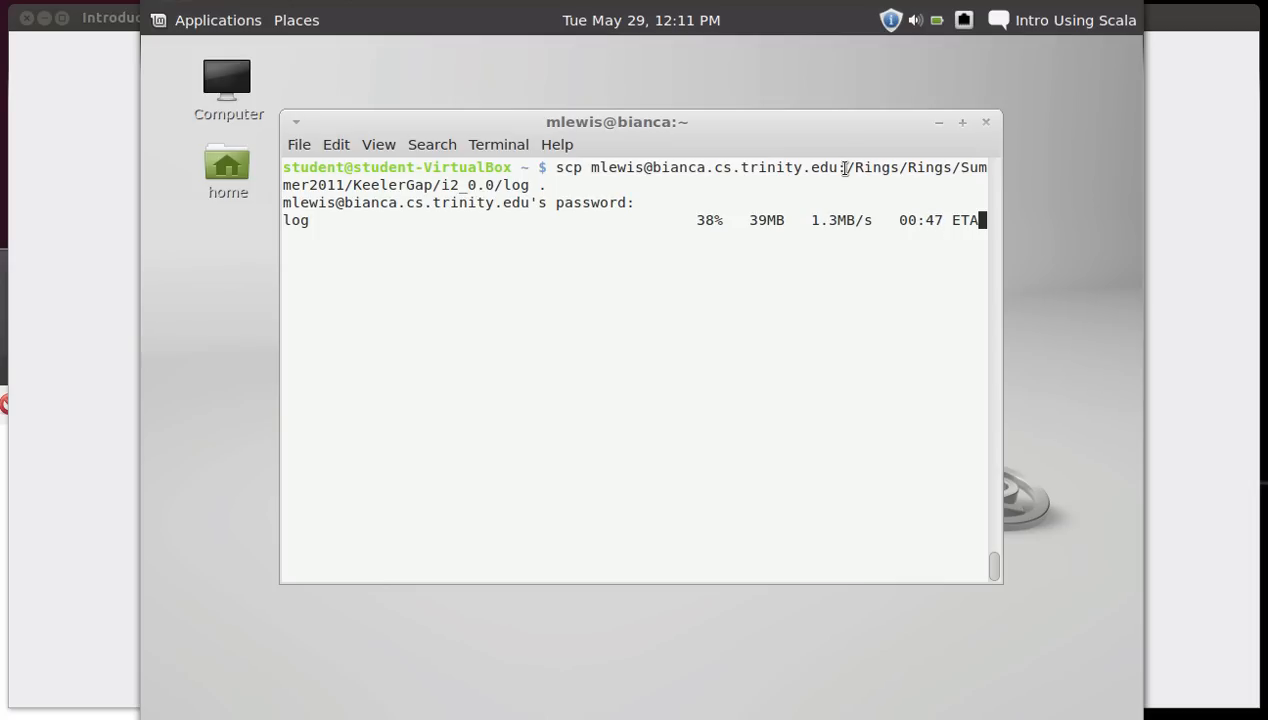
pyautogui.moveTo(812, 162)
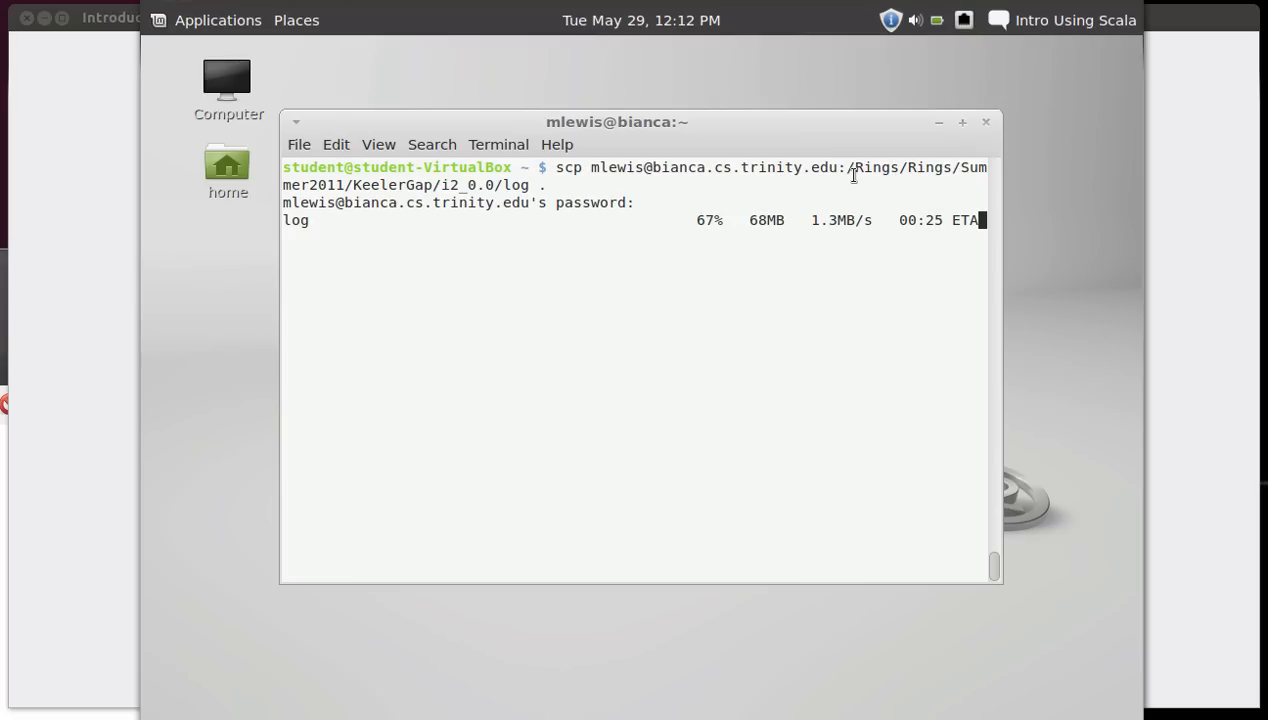
pyautogui.moveTo(524, 184)
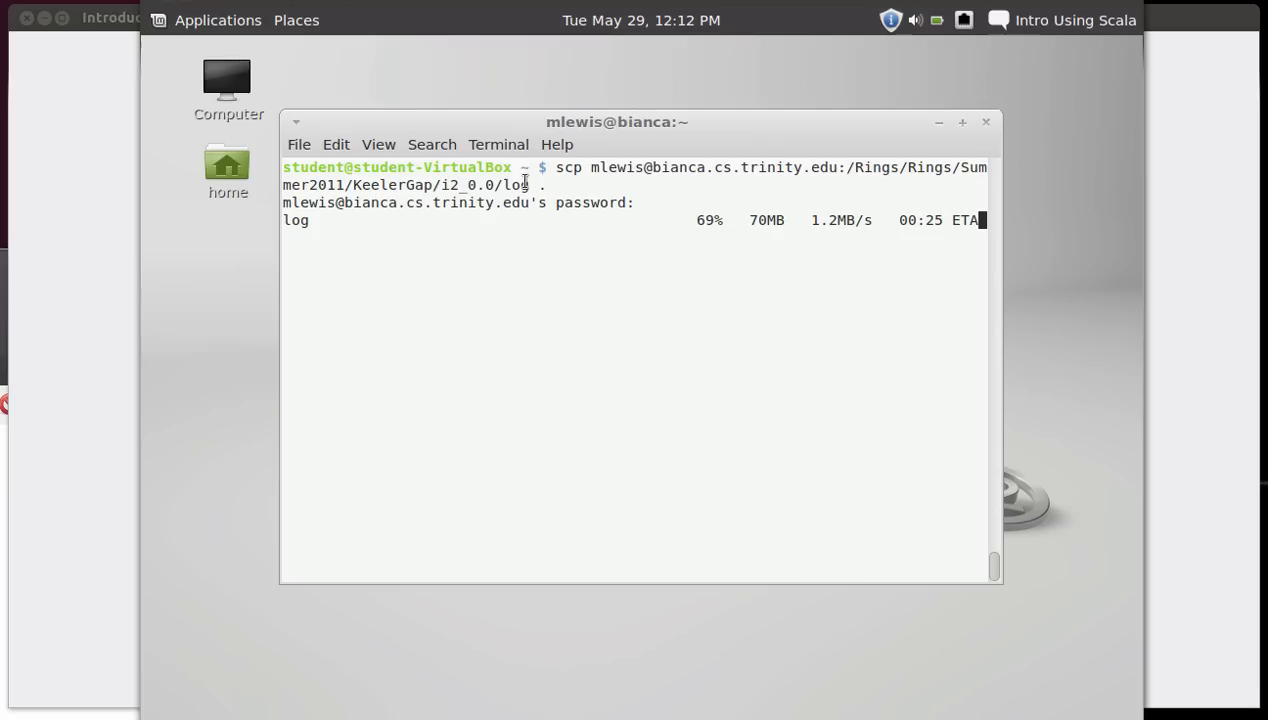
pyautogui.moveTo(604, 172)
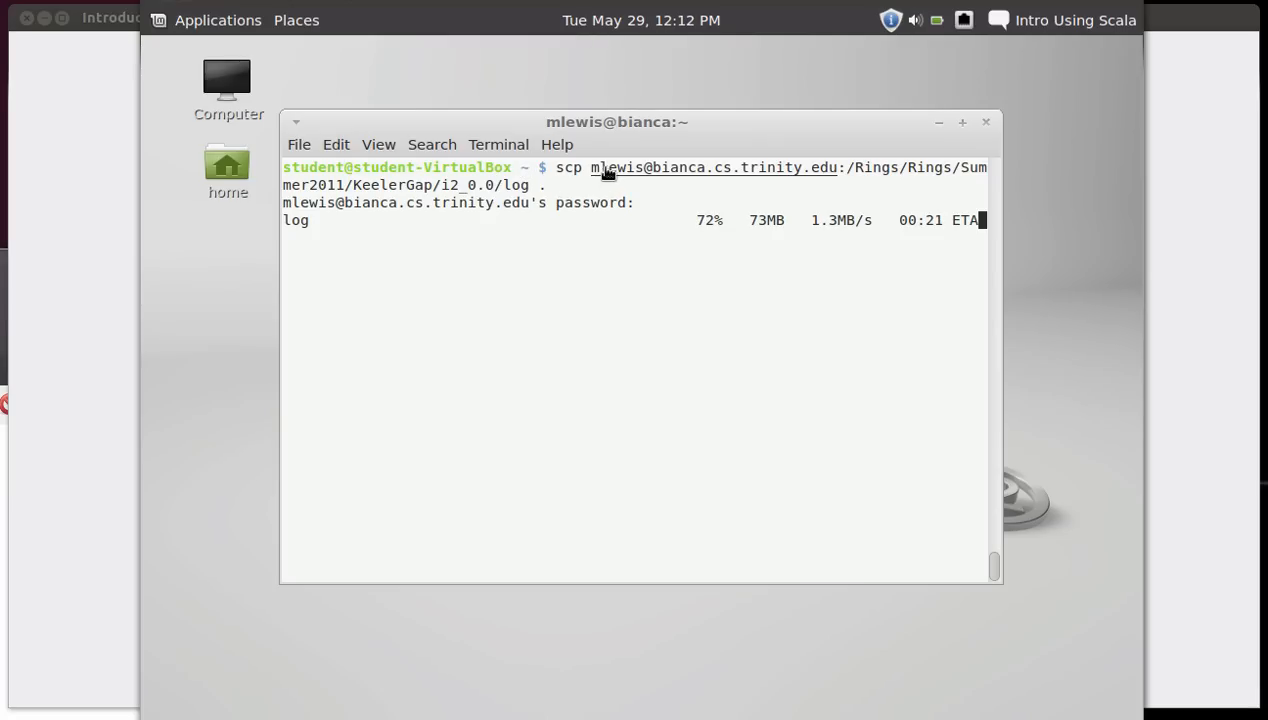
pyautogui.moveTo(542, 190)
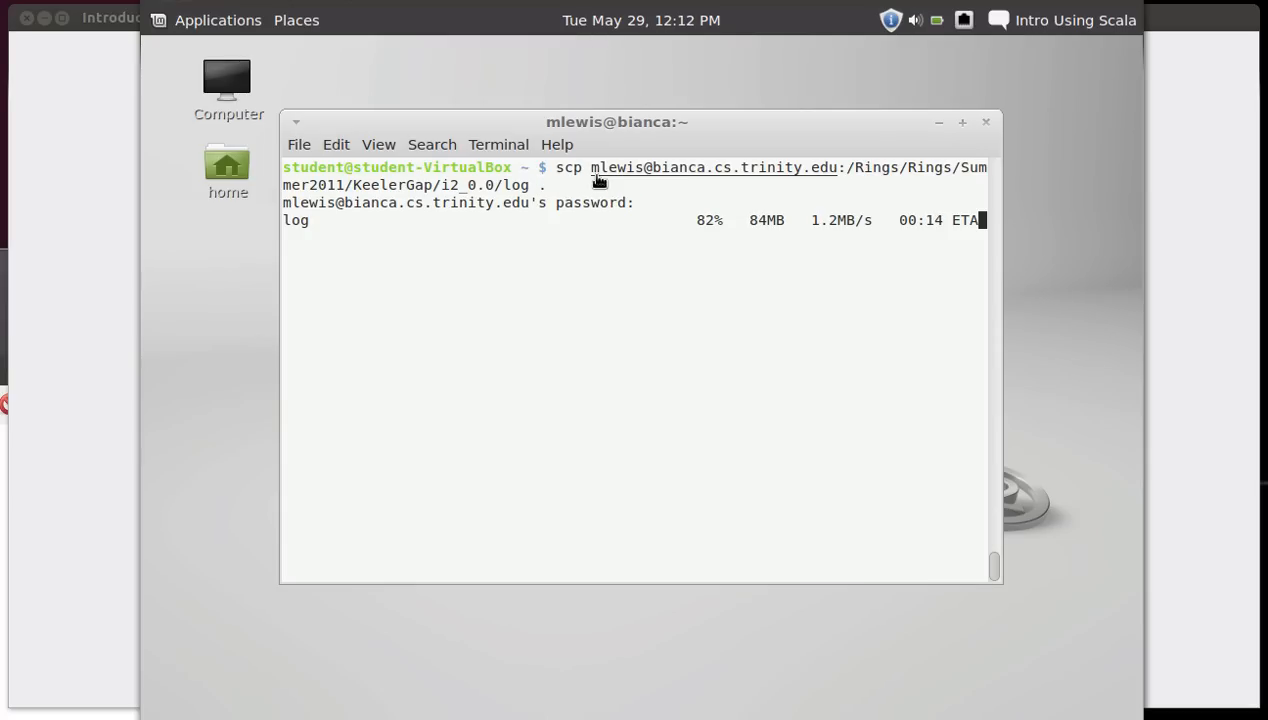
pyautogui.moveTo(844, 182)
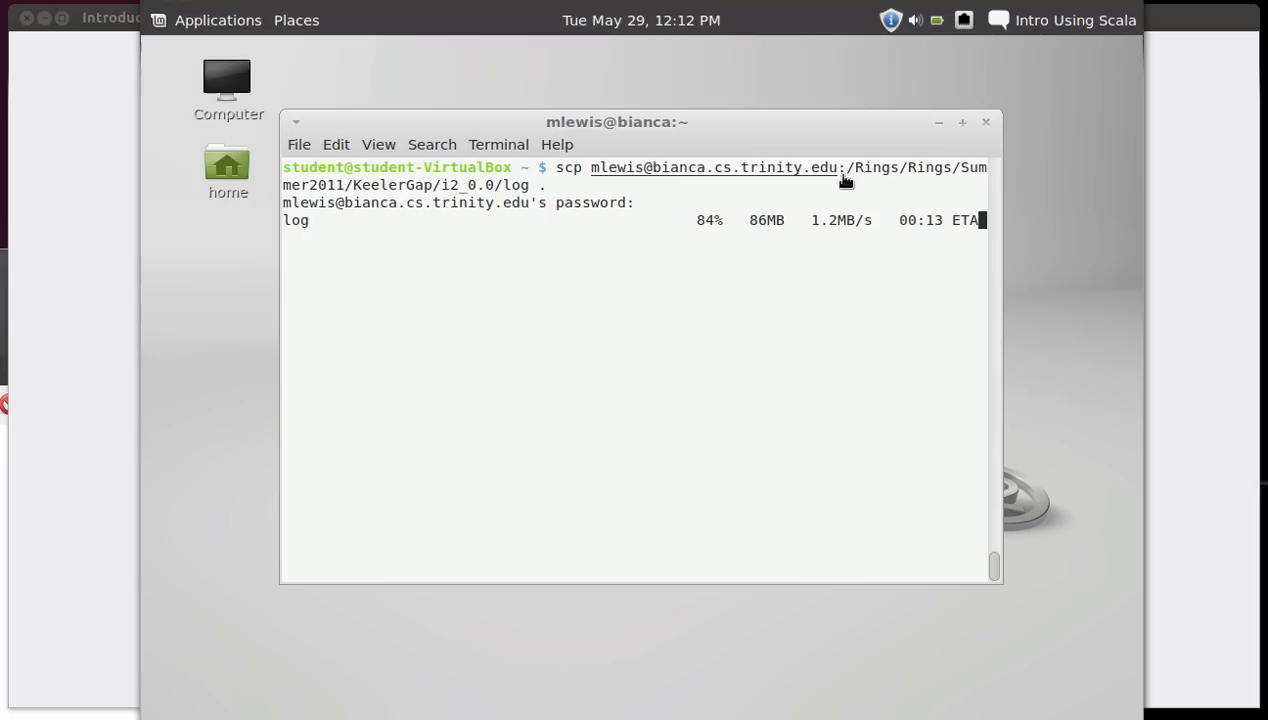
pyautogui.moveTo(924, 184)
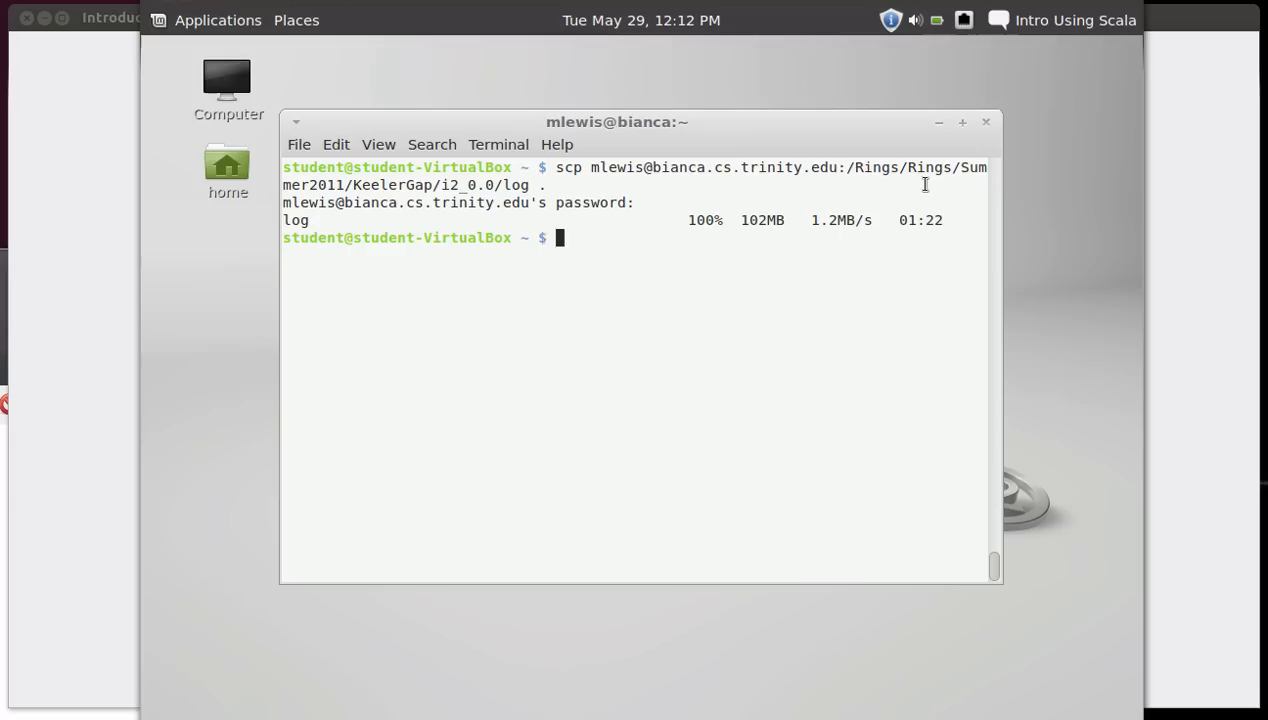
pyautogui.moveTo(780, 244)
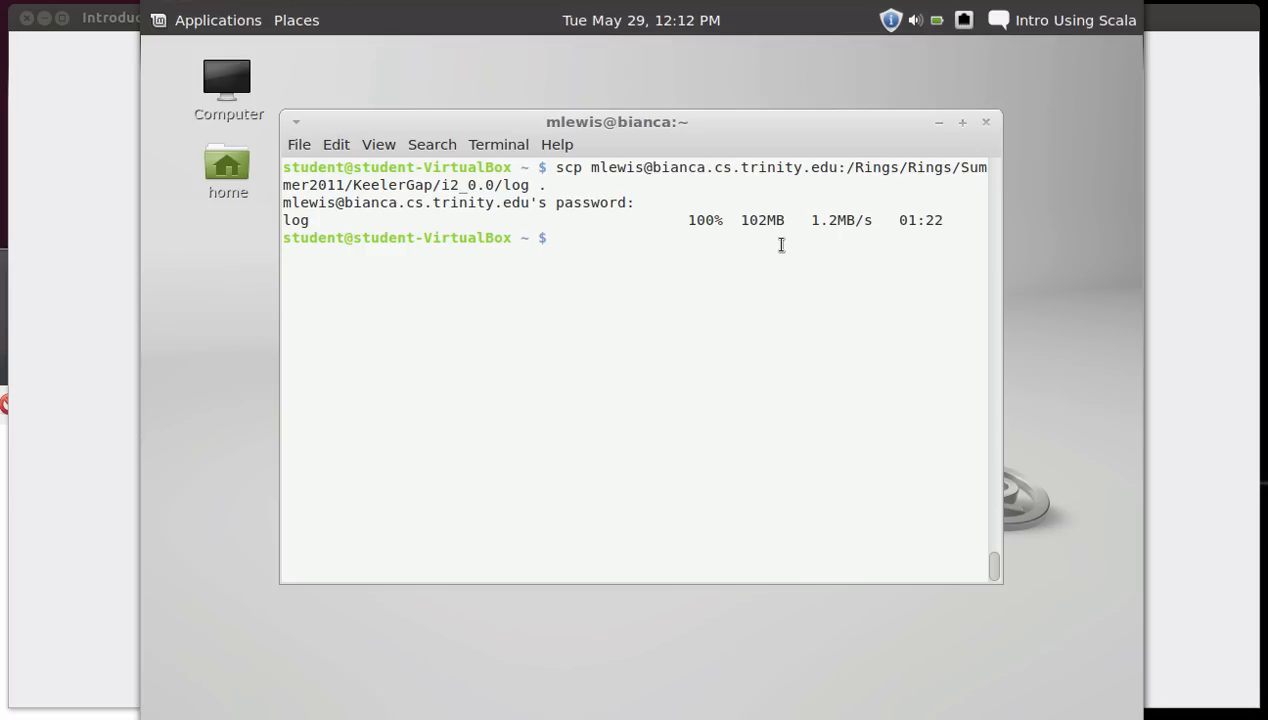
# Run 'ls -l' locally to see the copied log file, then begin typing 'less'.
pyautogui.write('ls -l')
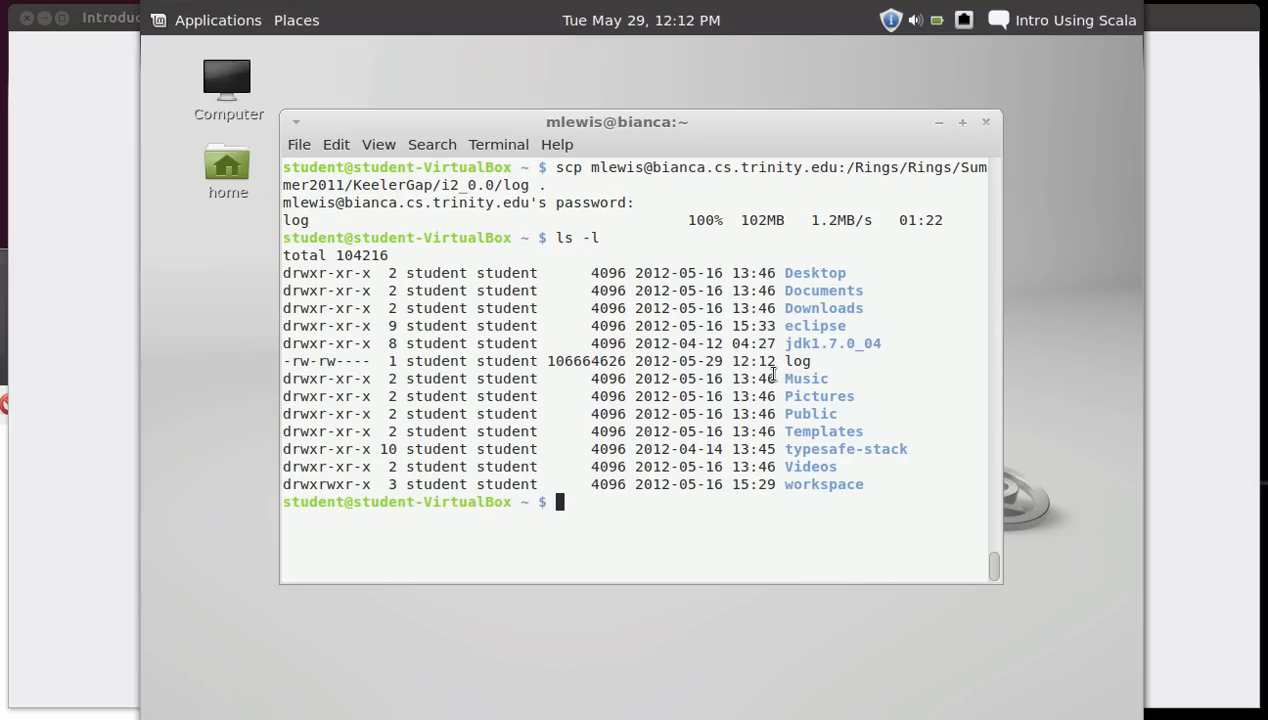
pyautogui.write('less')
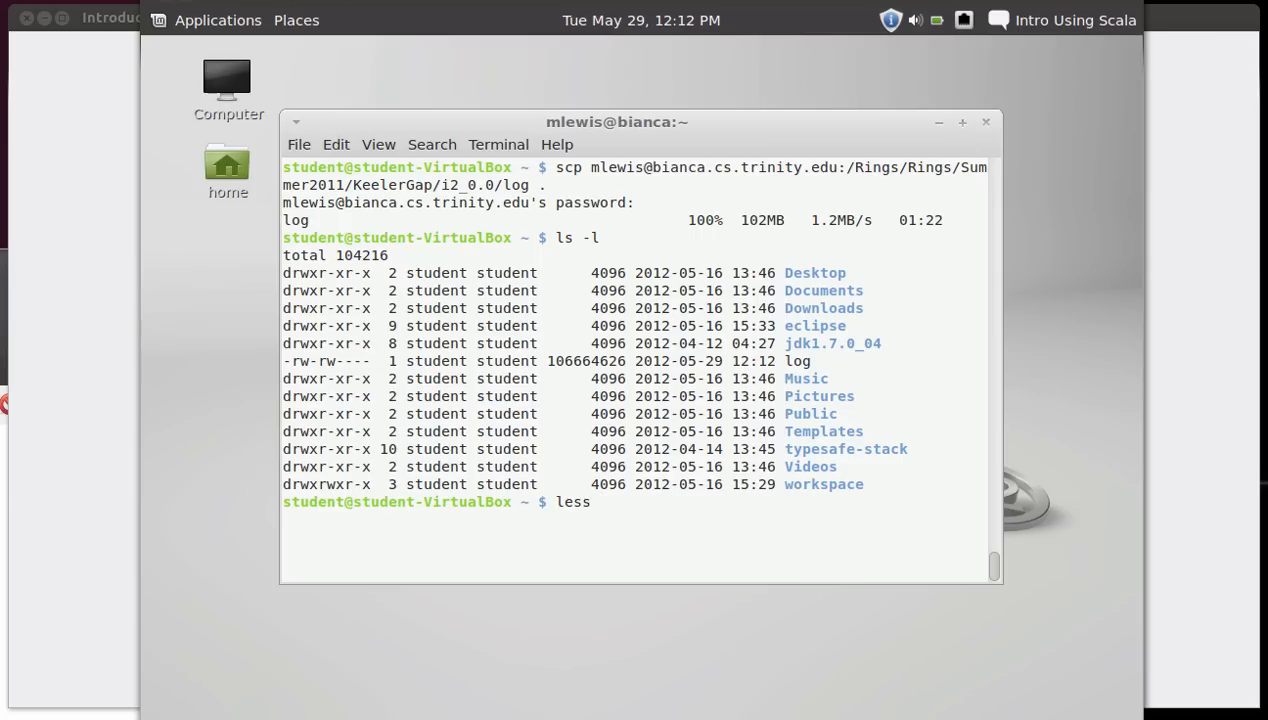